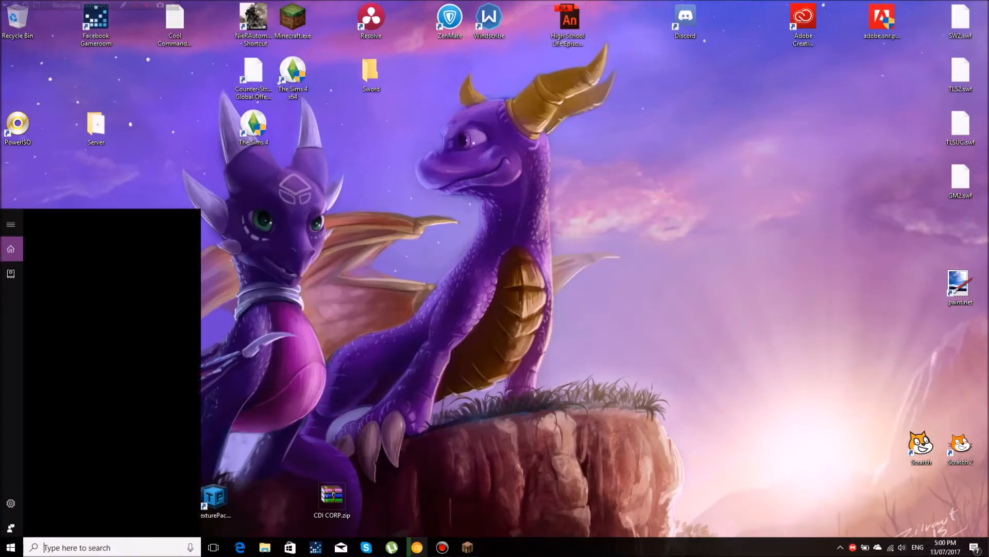
# Reach the Roaming AppData folder by searching %appdata% from the taskbar.
pyautogui.write('%a')
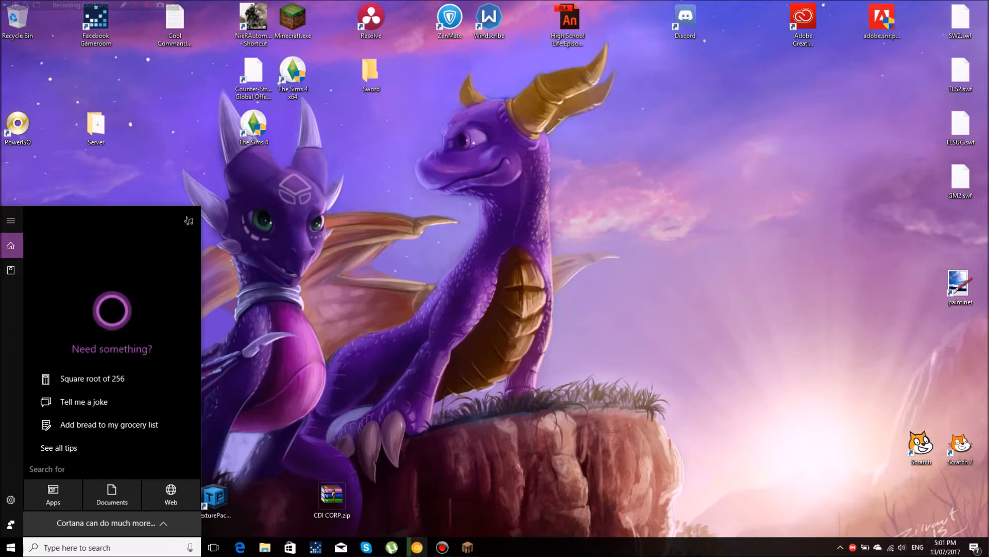
pyautogui.write('%a')
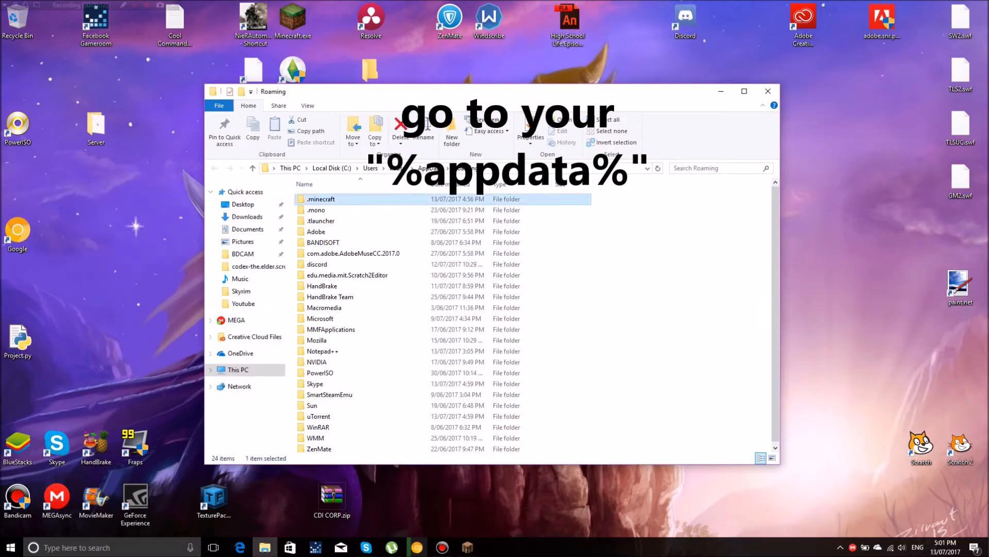
# Create a new folder named YT Test inside .minecraft's resourcepacks folder.
pyautogui.doubleClick(321, 199)
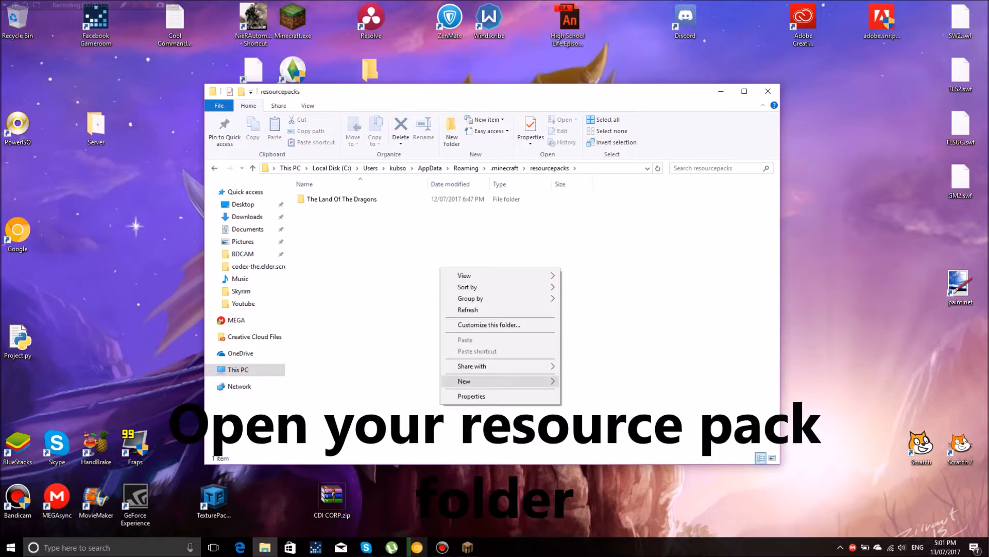
pyautogui.click(464, 381)
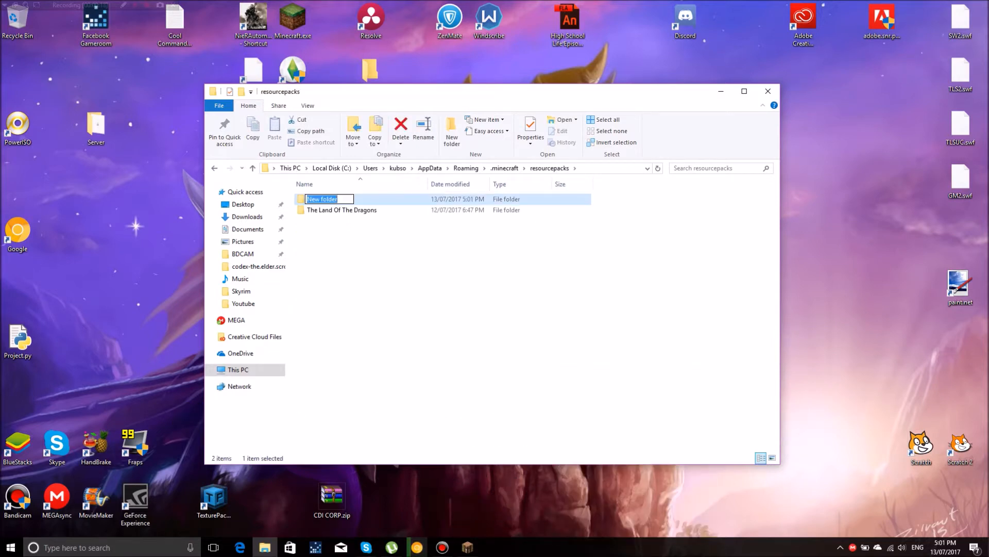
pyautogui.write('YT Test')
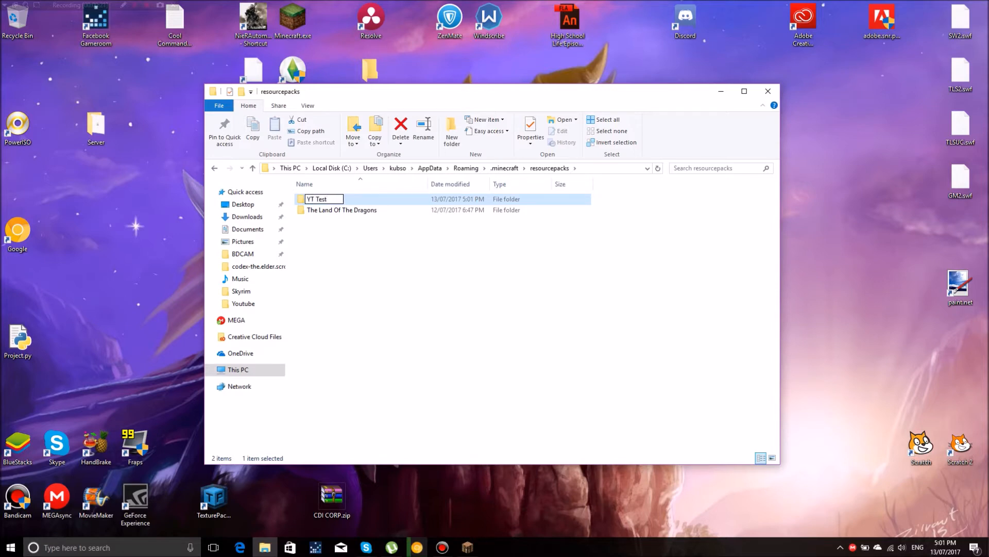
# Inside YT Test, create a blank text document renamed to pack.mcmeta.
pyautogui.doubleClick(319, 199)
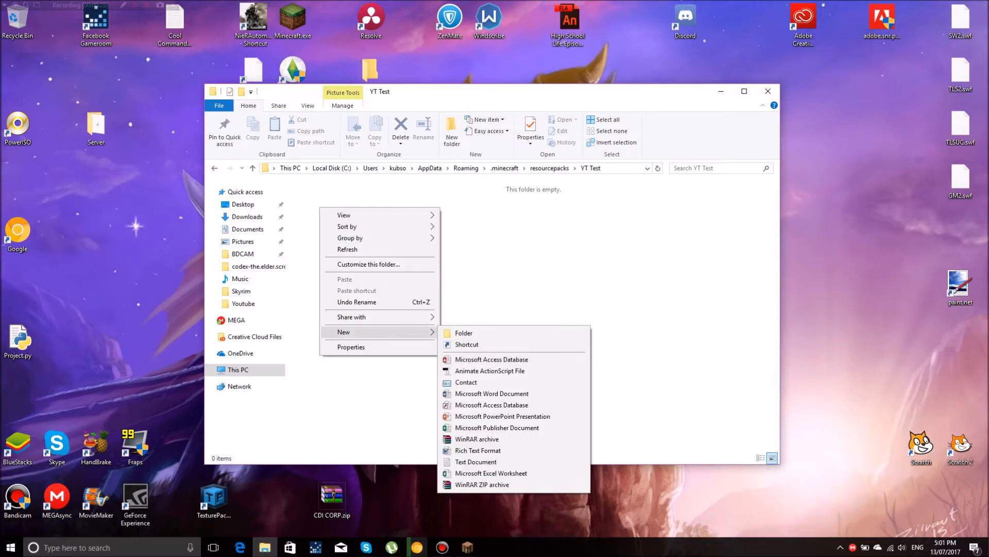
pyautogui.click(476, 461)
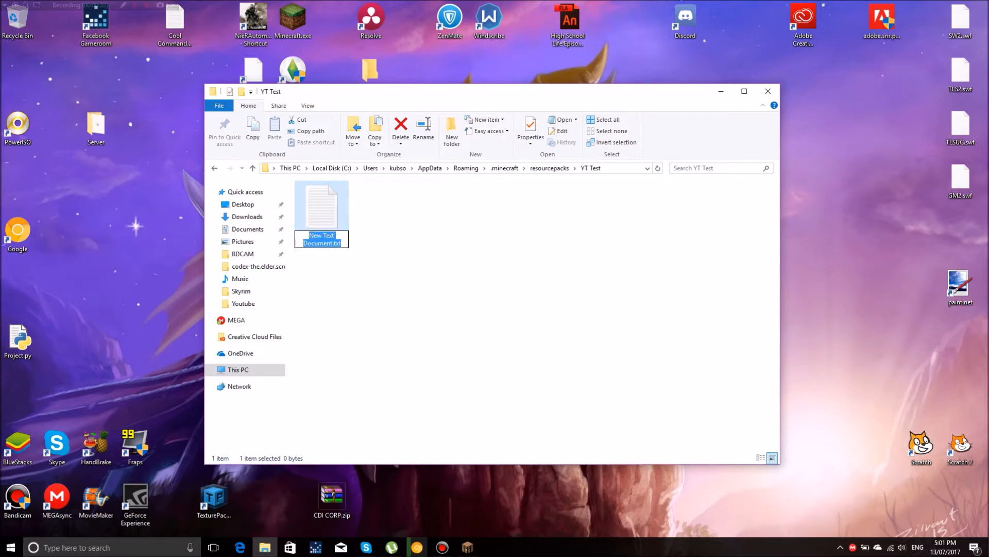
pyautogui.write('pack.mcmeta')
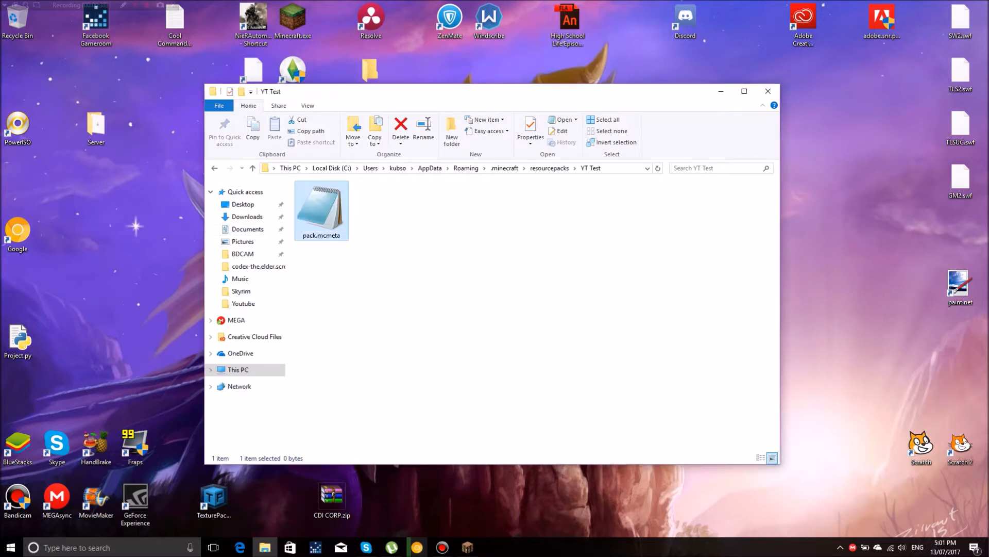
# Edit pack.mcmeta in Notepad with pack_format 1 and description "This is a test...", then save and close.
pyautogui.doubleClick(322, 207)
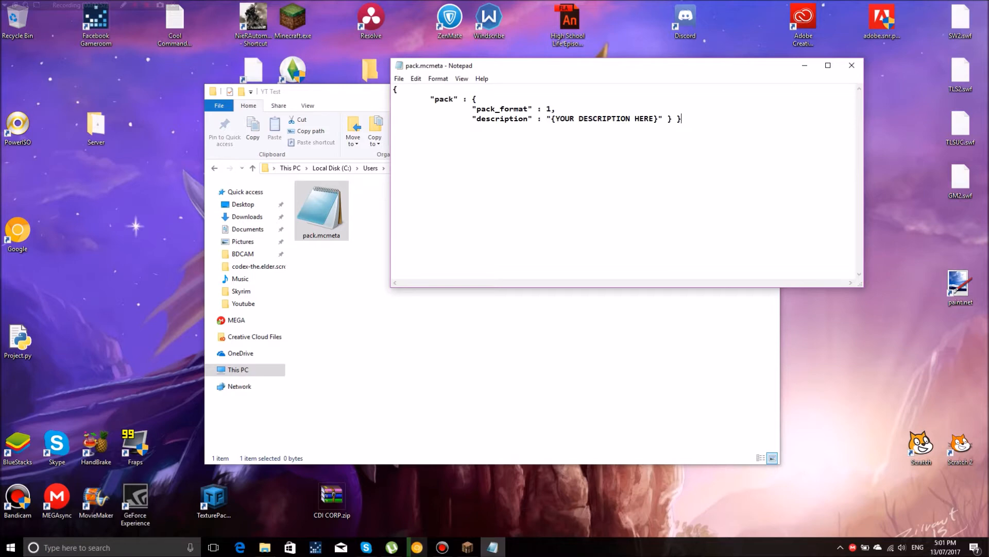
pyautogui.moveTo(571, 119); pyautogui.dragTo(660, 118)
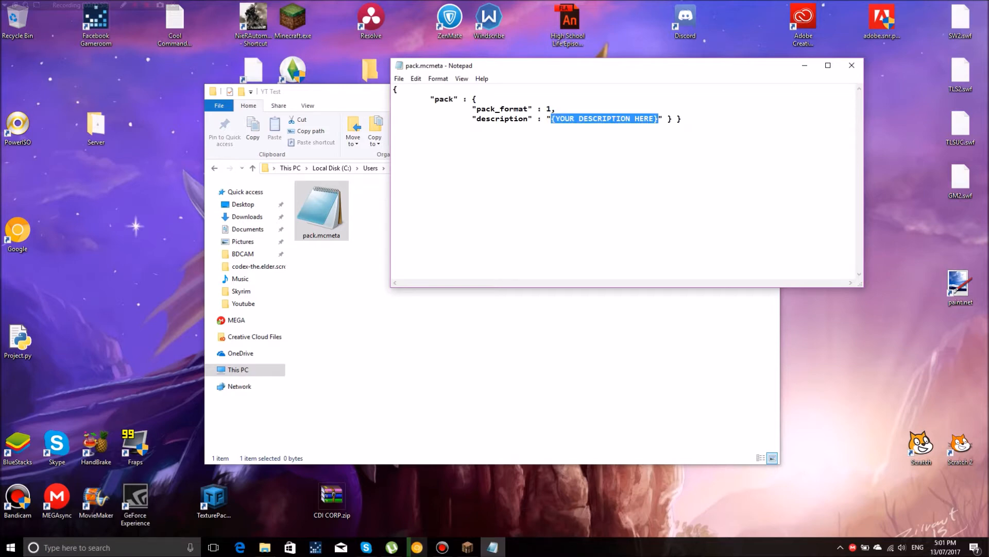
pyautogui.write('This')
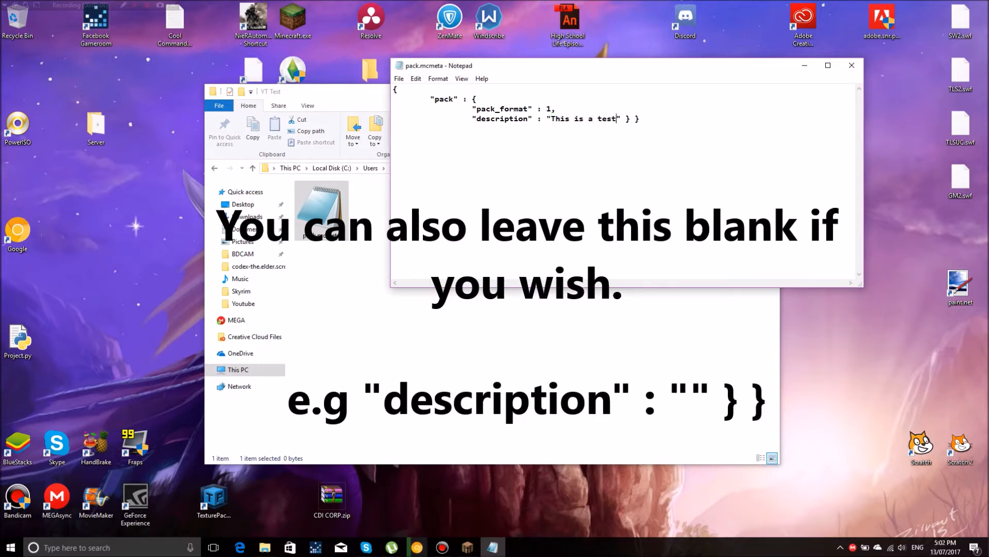
pyautogui.click(398, 78)
pyautogui.write('...')
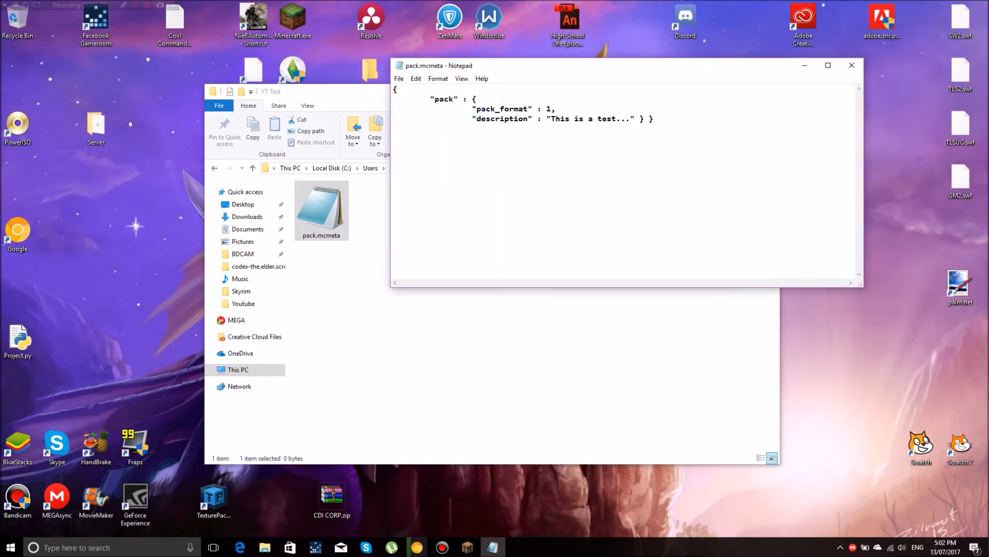
pyautogui.click(851, 65)
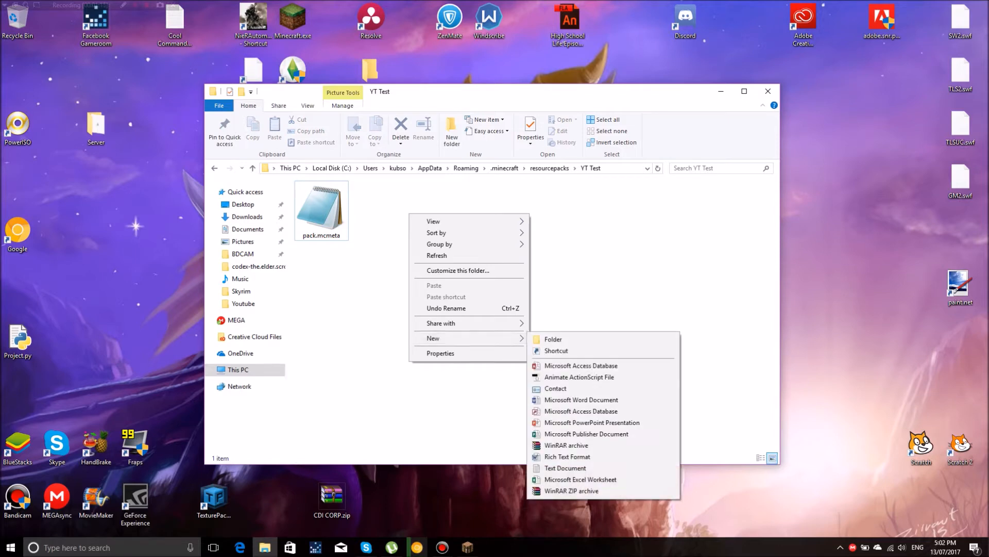
# Copy a picture from Pictures into YT Test as pack.png and browse a second window to .minecraft.
pyautogui.rightClick(264, 546)
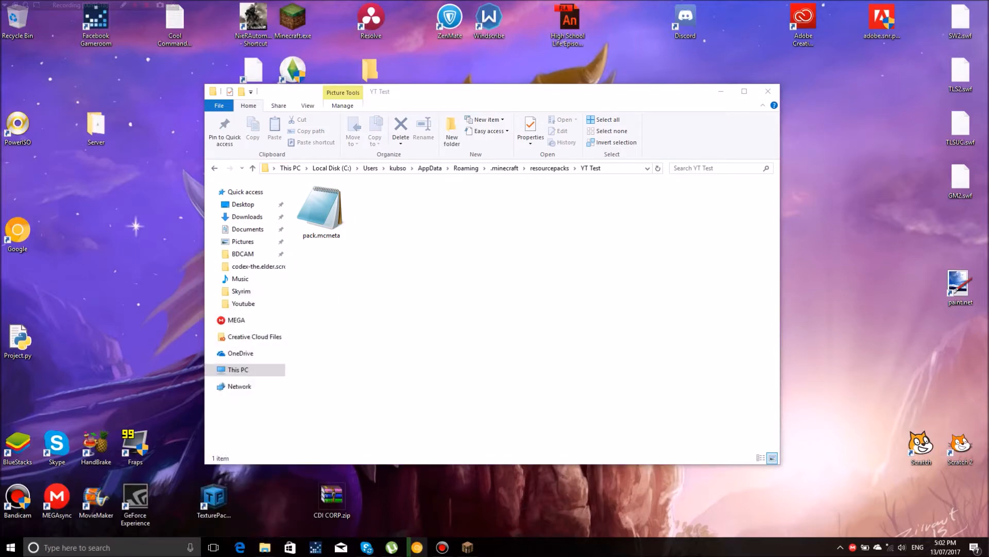
pyautogui.click(264, 547)
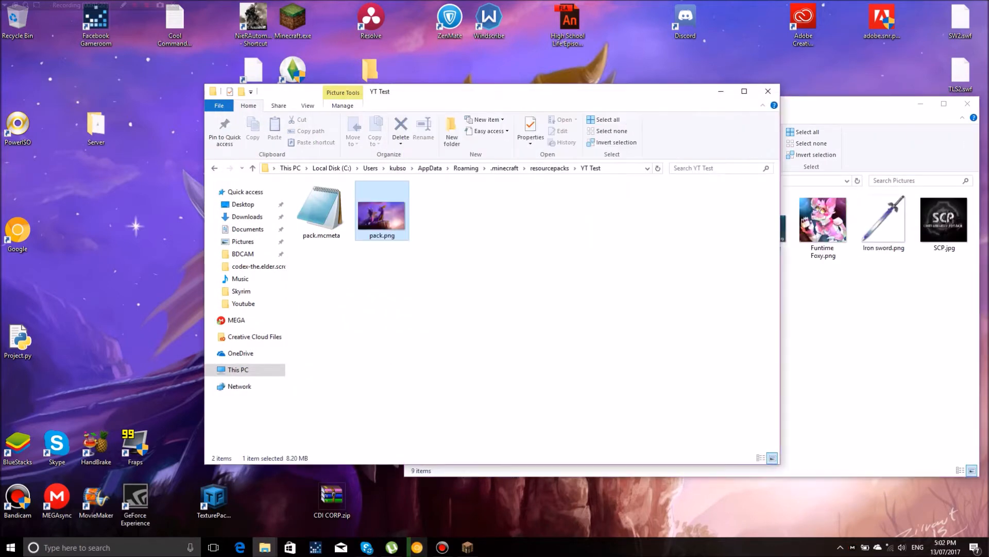
pyautogui.rightClick(381, 210)
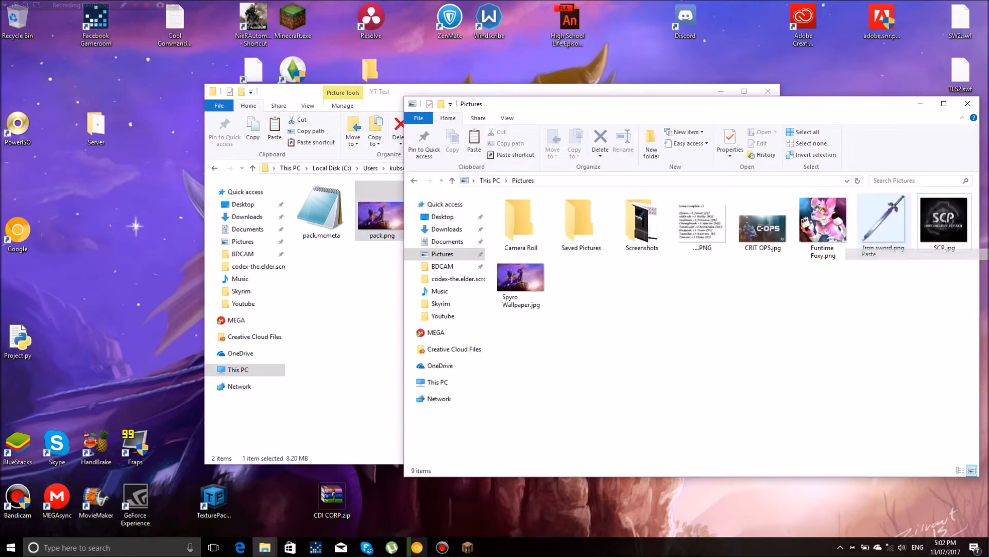
pyautogui.click(967, 103)
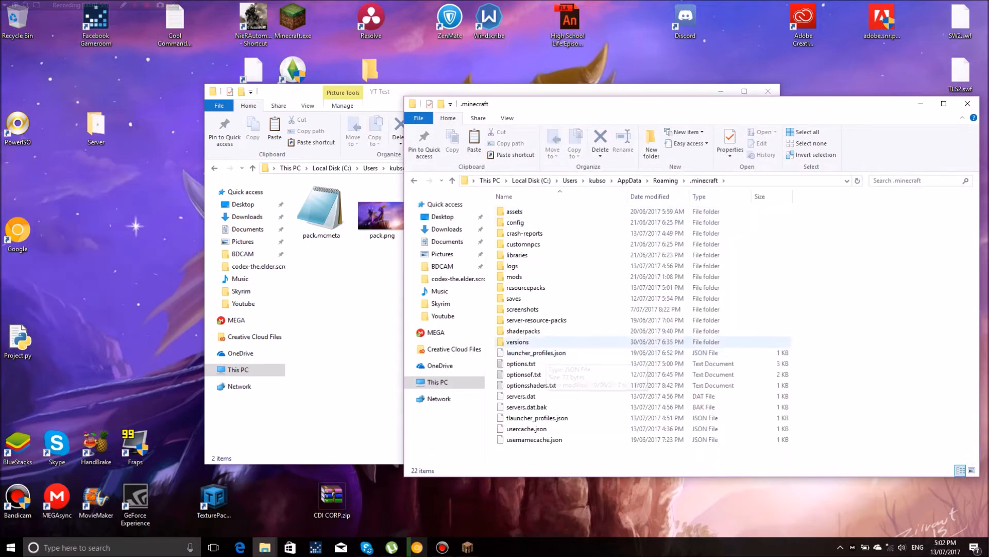
# Navigate versions > 1.12, hide file name extensions in YT Test's view, and close that window.
pyautogui.doubleClick(517, 341)
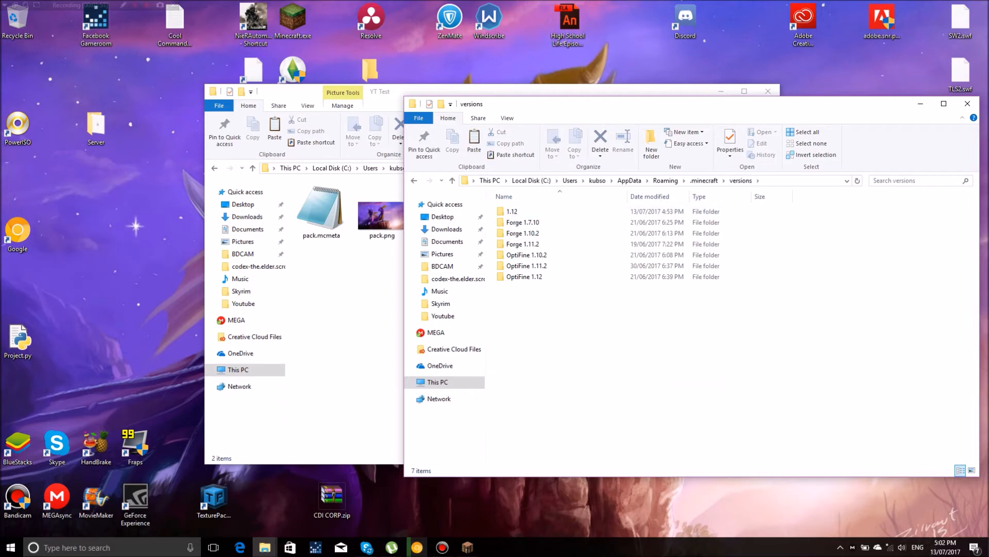
pyautogui.doubleClick(511, 210)
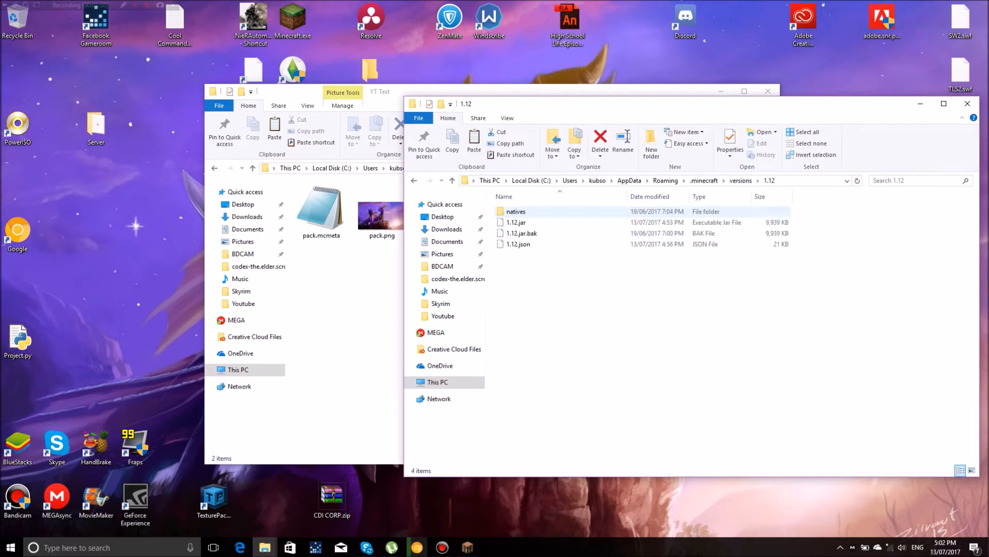
pyautogui.rightClick(515, 222)
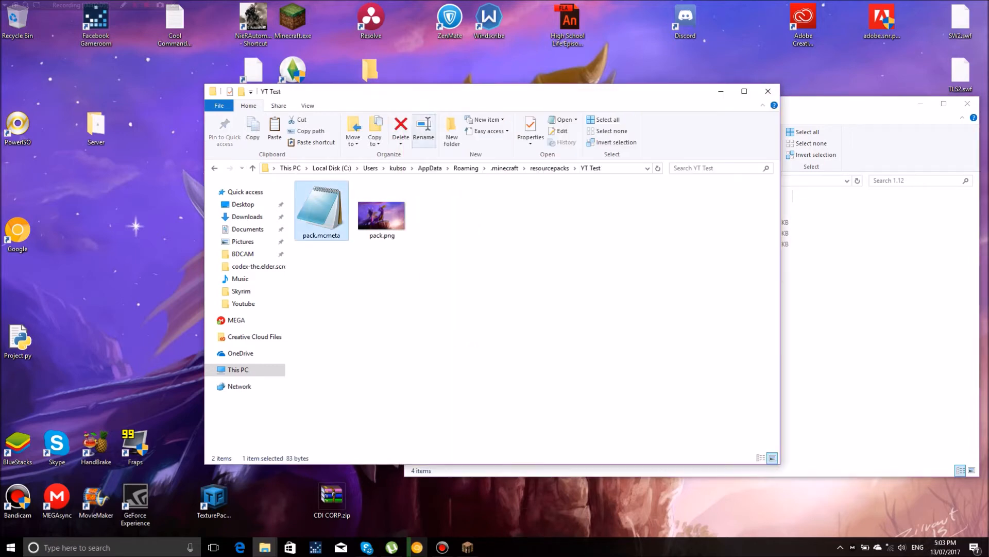
pyautogui.click(307, 105)
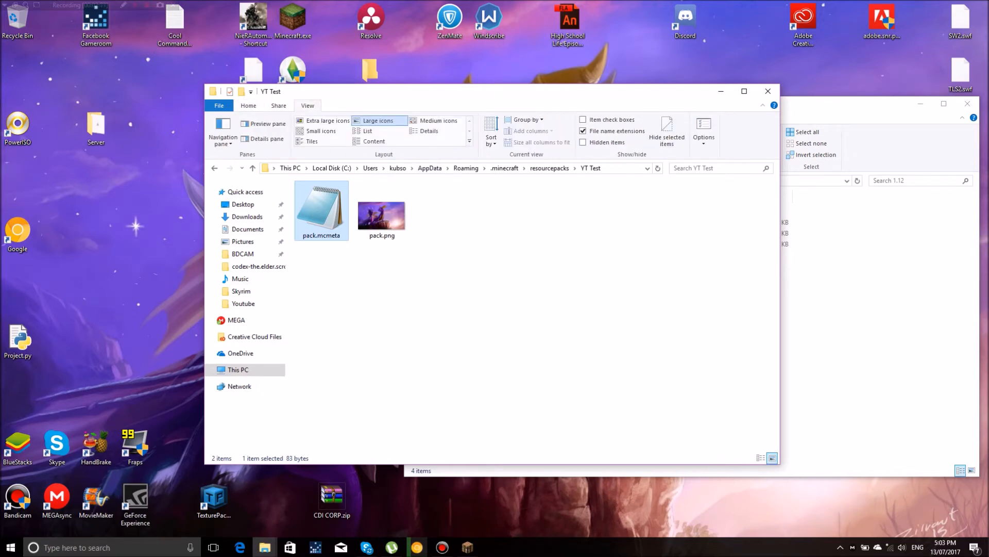
pyautogui.moveTo(615, 131)
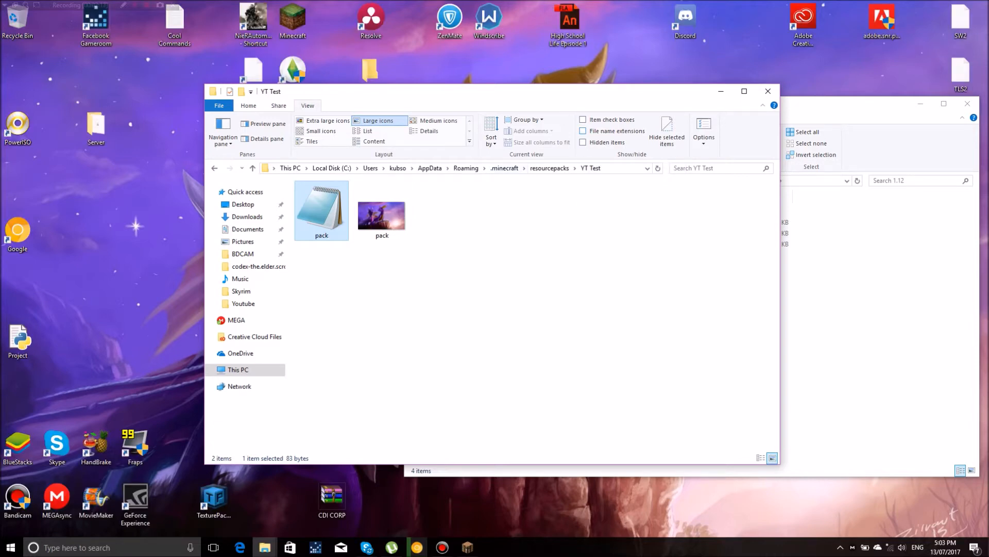
pyautogui.click(583, 131)
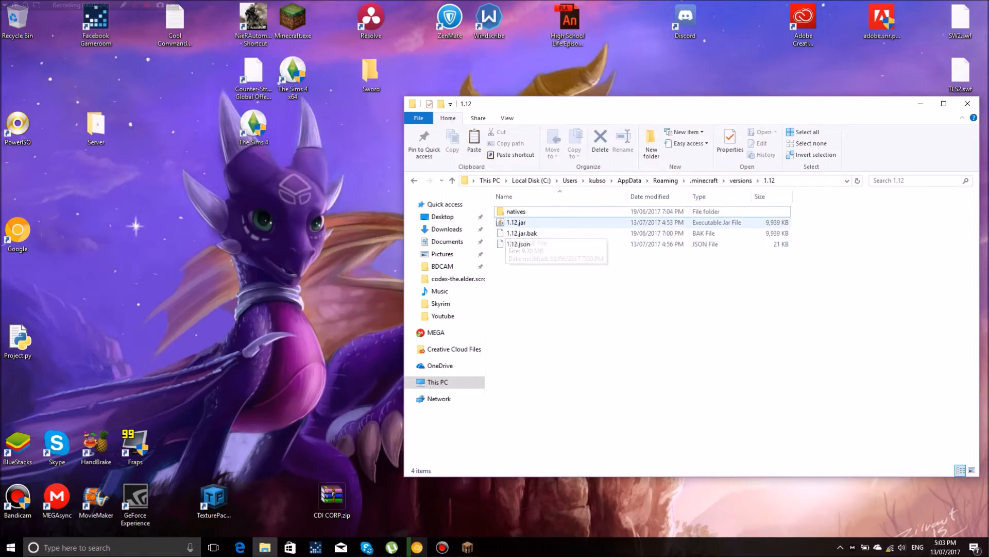
# Open 1.12.jar in WinRAR to list its assets, META-INF and class files.
pyautogui.rightClick(515, 223)
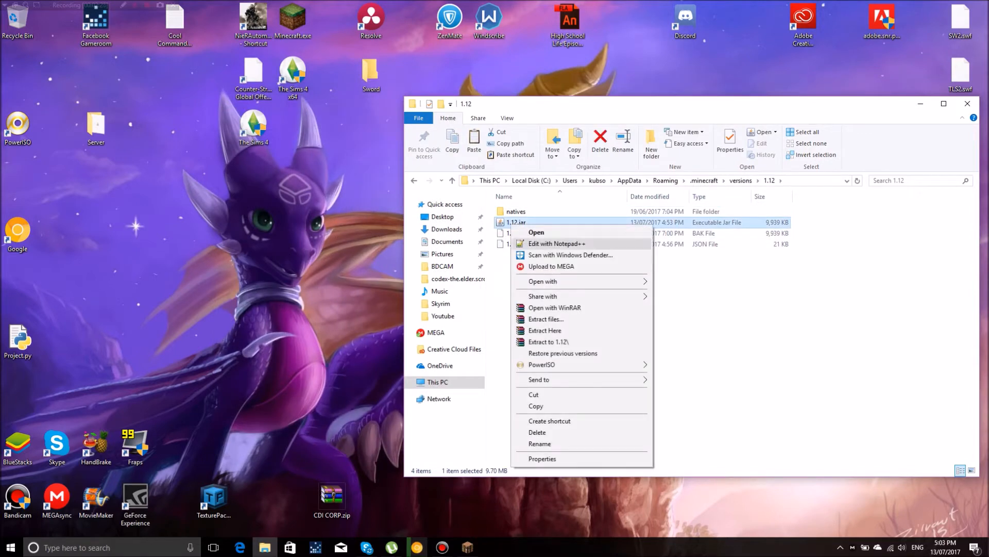
pyautogui.moveTo(549, 421)
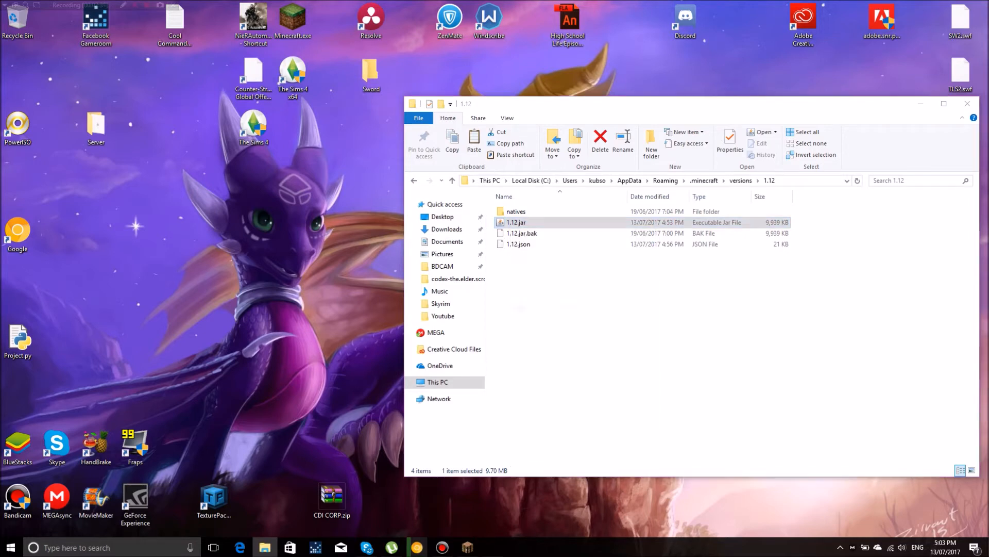
pyautogui.doubleClick(515, 222)
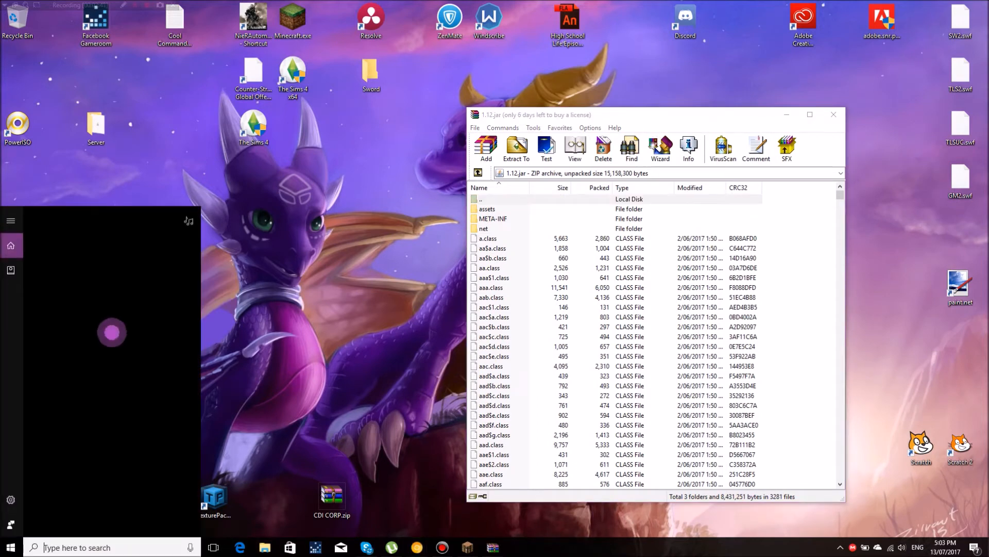
# From %appdata%, browse .minecraft > resourcepacks into the YT Test folder.
pyautogui.write('%appdata%')
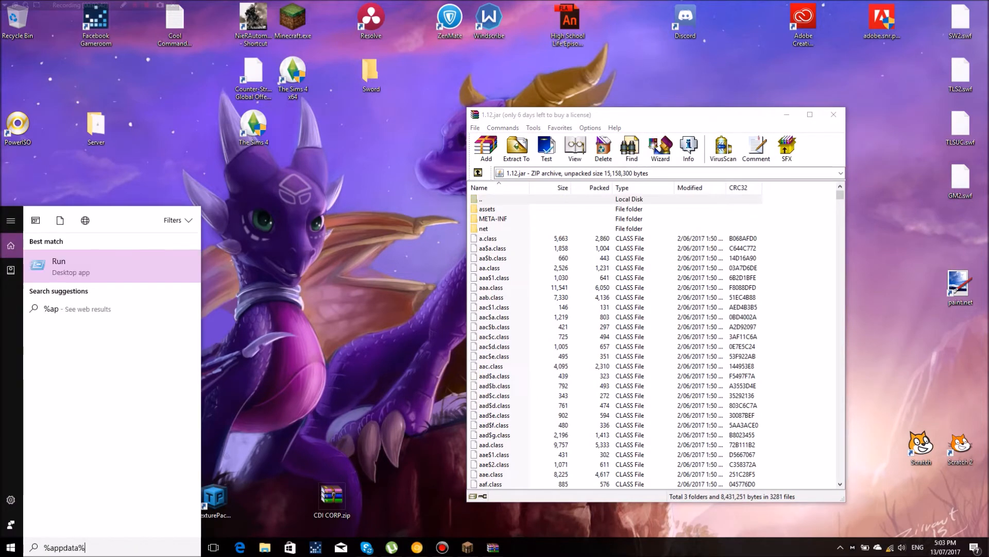
pyautogui.press('Enter')
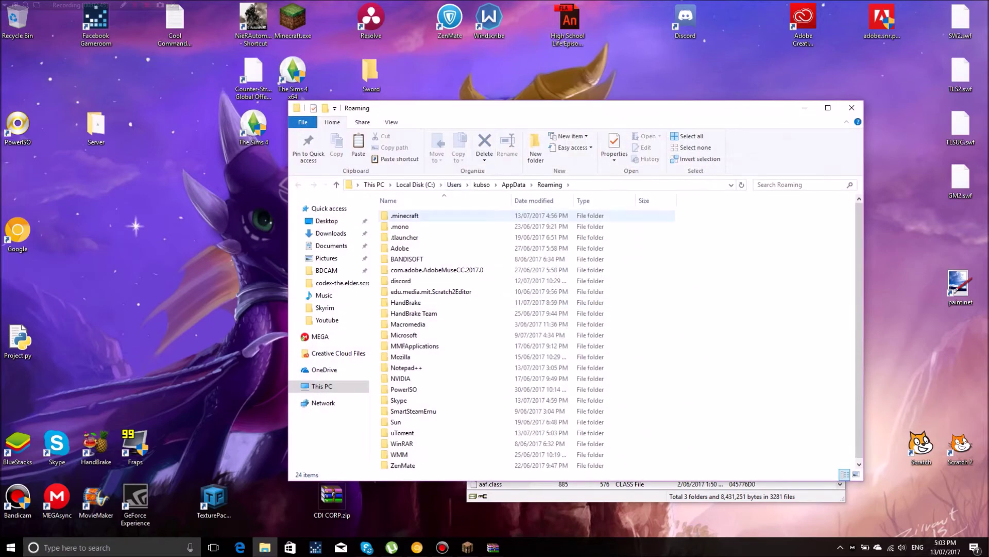
pyautogui.doubleClick(404, 215)
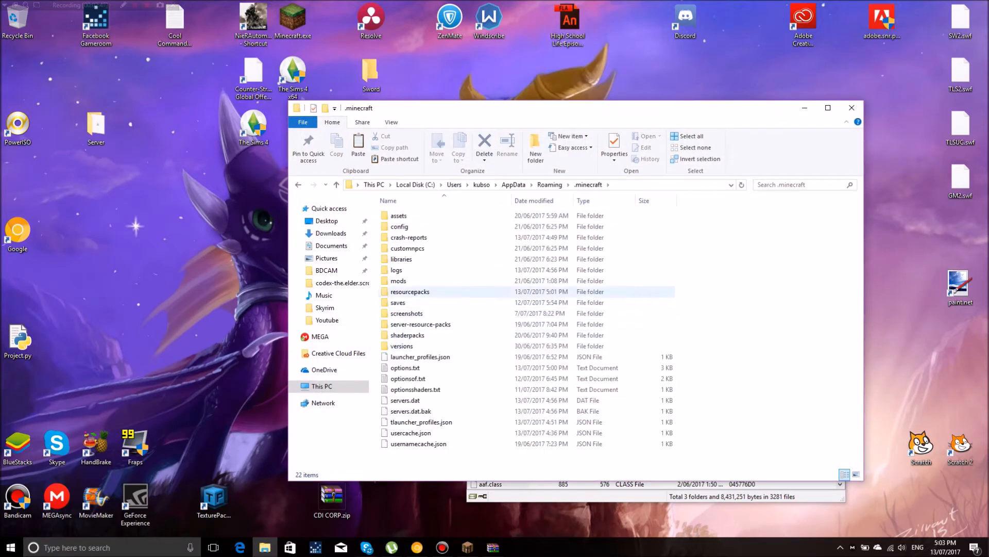
pyautogui.doubleClick(410, 291)
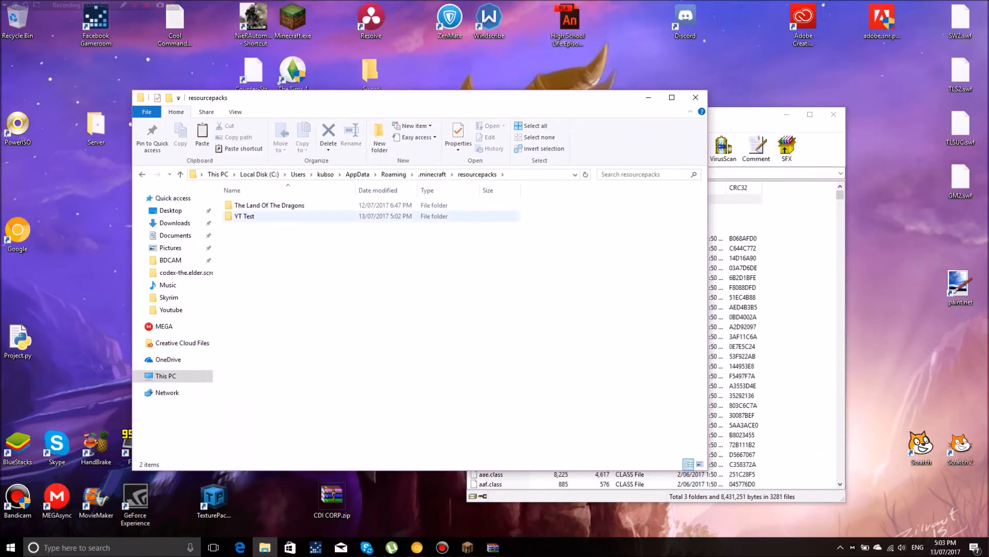
pyautogui.doubleClick(243, 217)
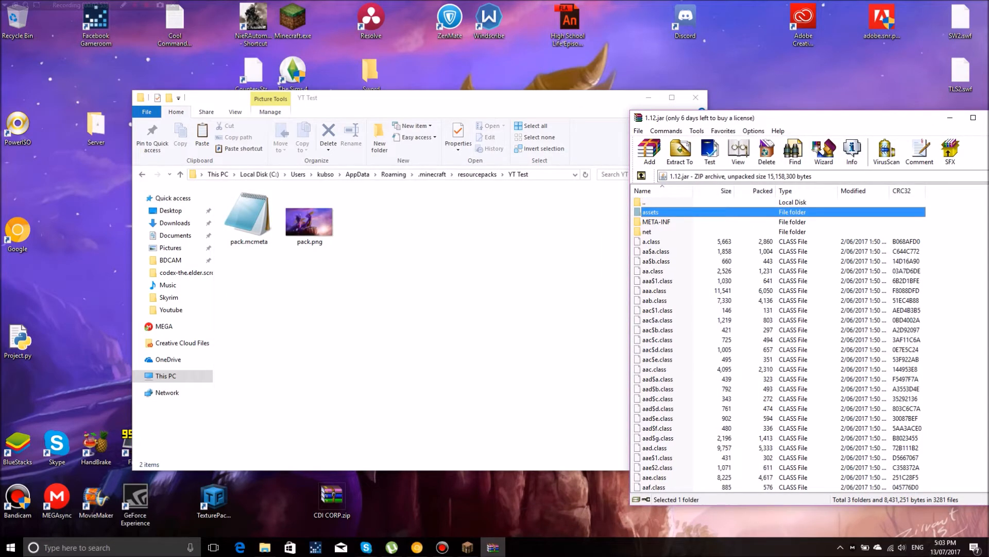
# Copy the assets folder from 1.12.jar into YT Test and close WinRAR.
pyautogui.click(680, 150)
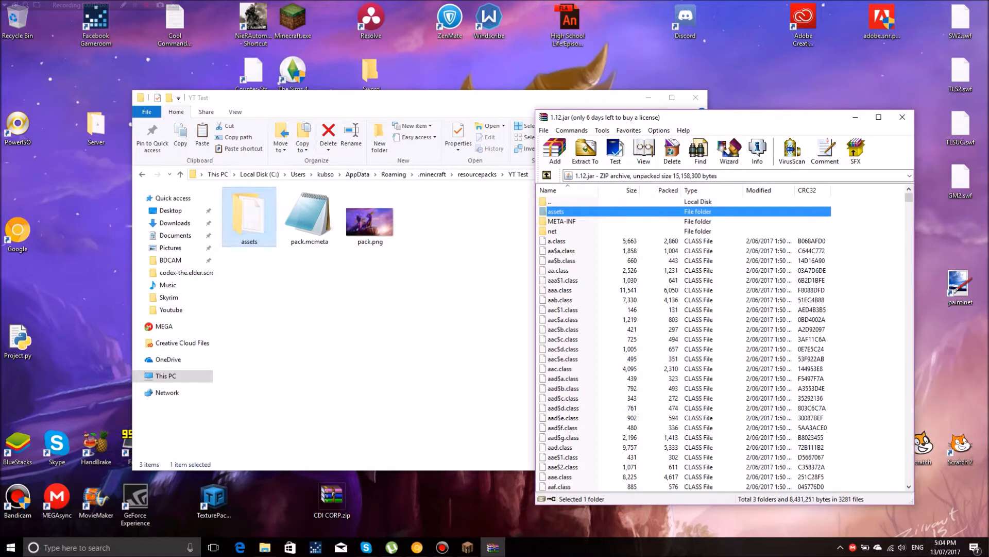
pyautogui.click(902, 117)
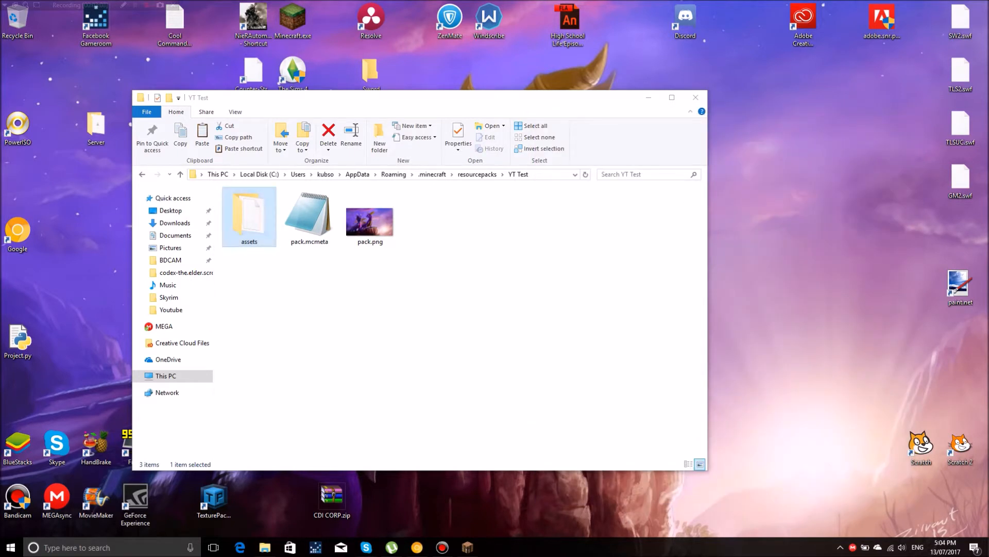
# Browse assets > minecraft, peek at advancements, then enter textures and select the blocks folder.
pyautogui.doubleClick(248, 215)
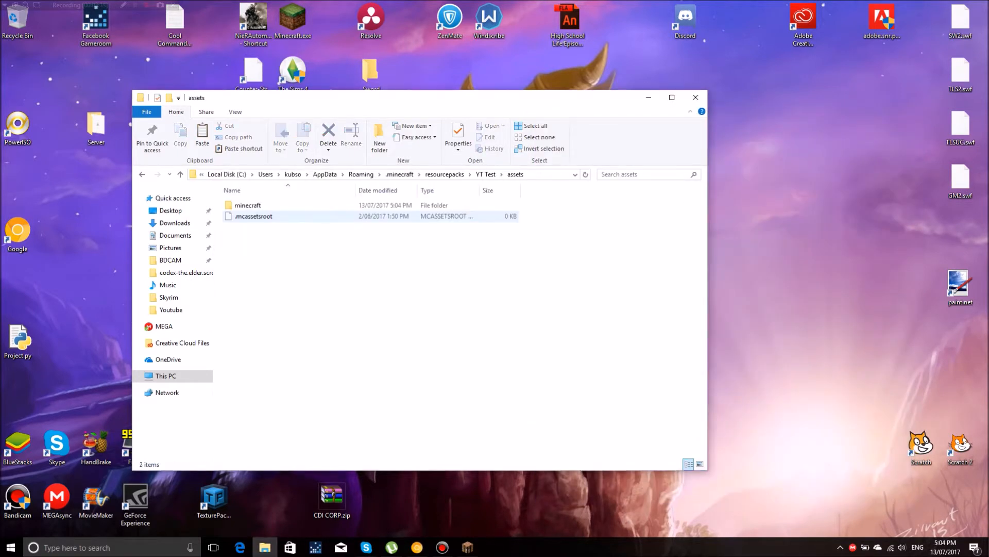
pyautogui.doubleClick(248, 204)
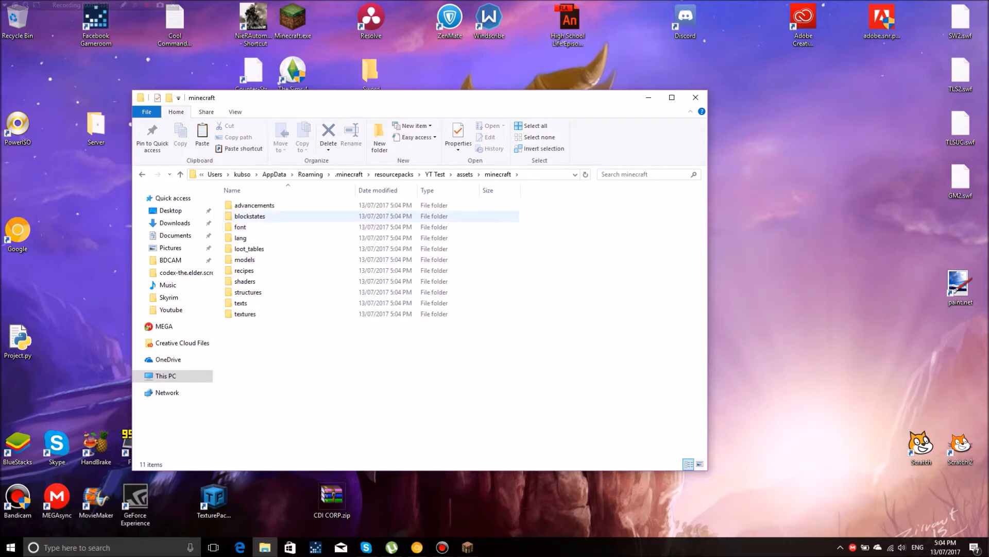
pyautogui.doubleClick(255, 204)
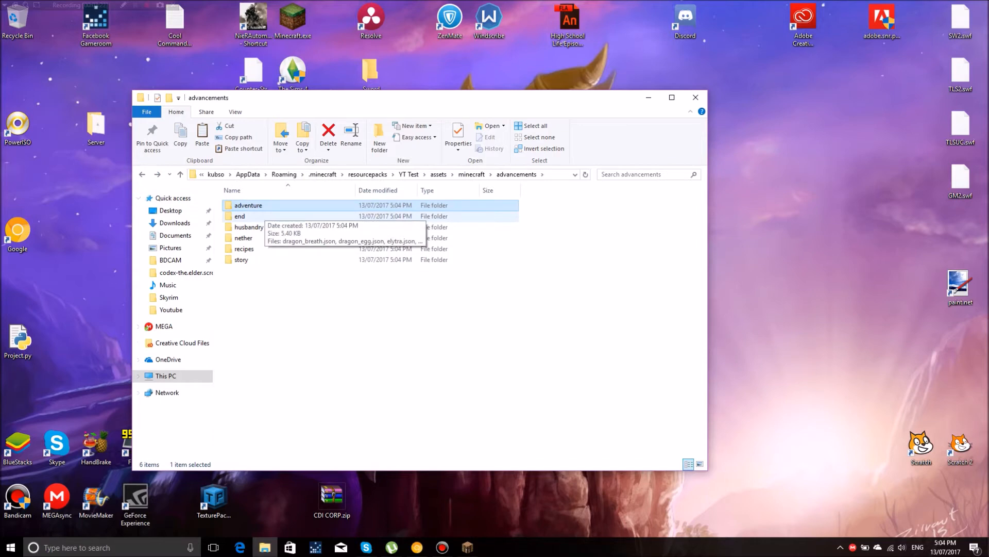
pyautogui.click(472, 174)
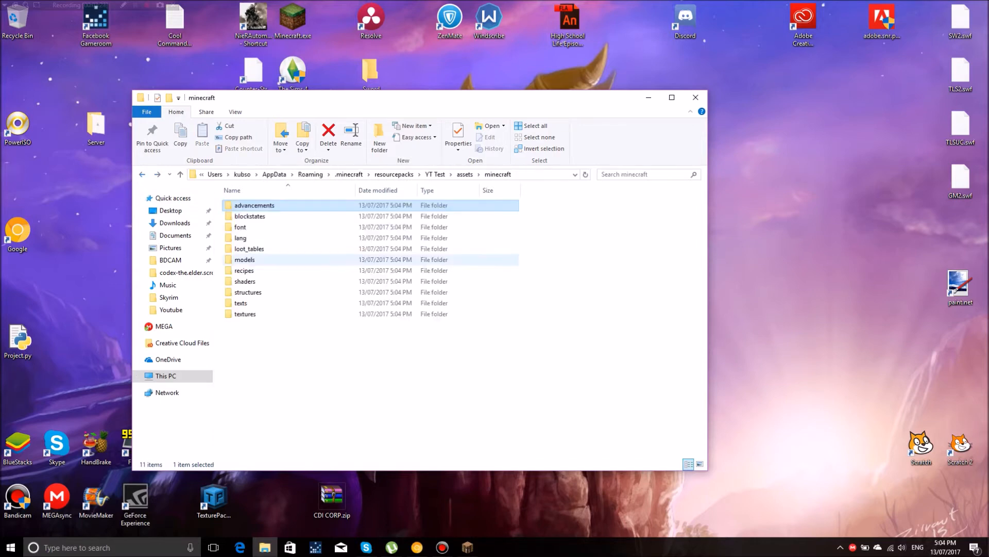
pyautogui.moveTo(250, 217)
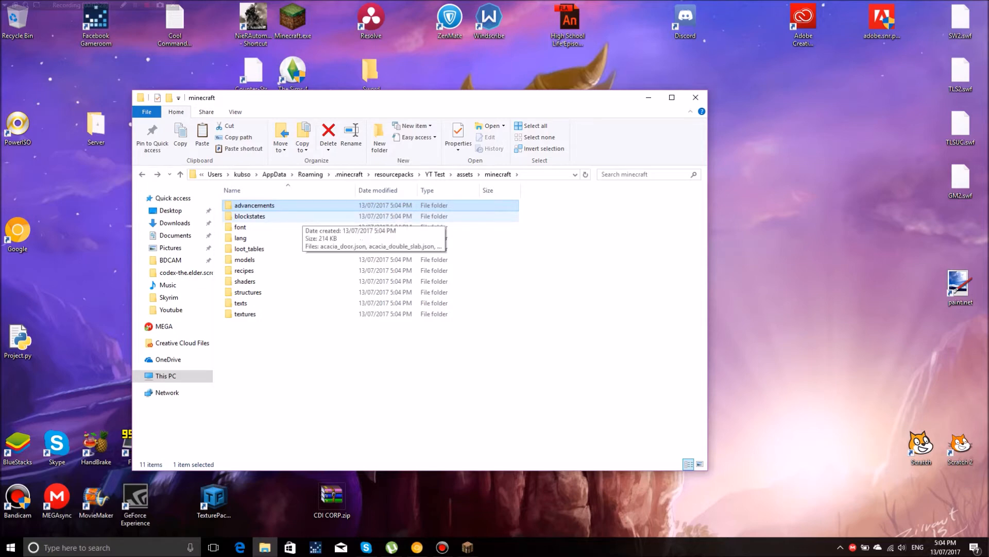
pyautogui.doubleClick(242, 237)
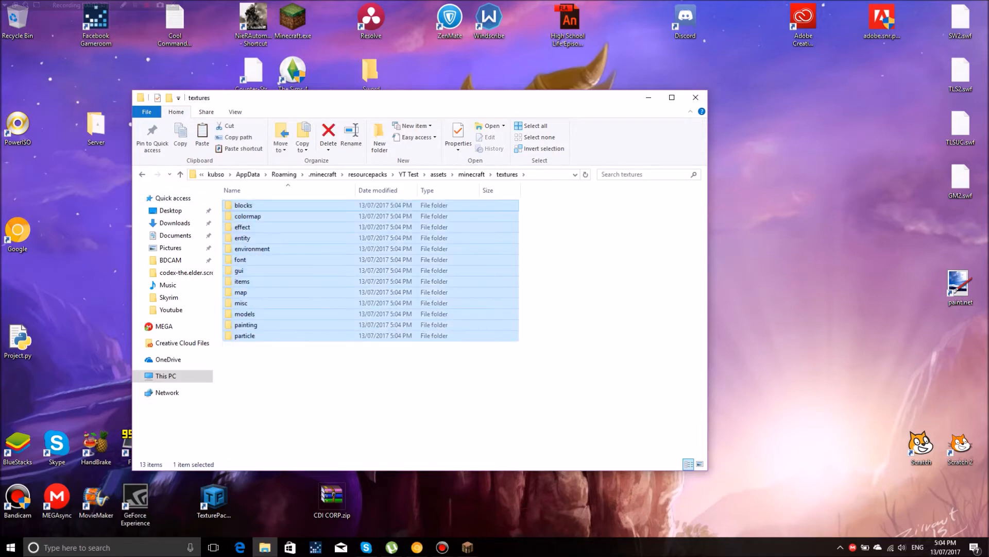
pyautogui.click(243, 204)
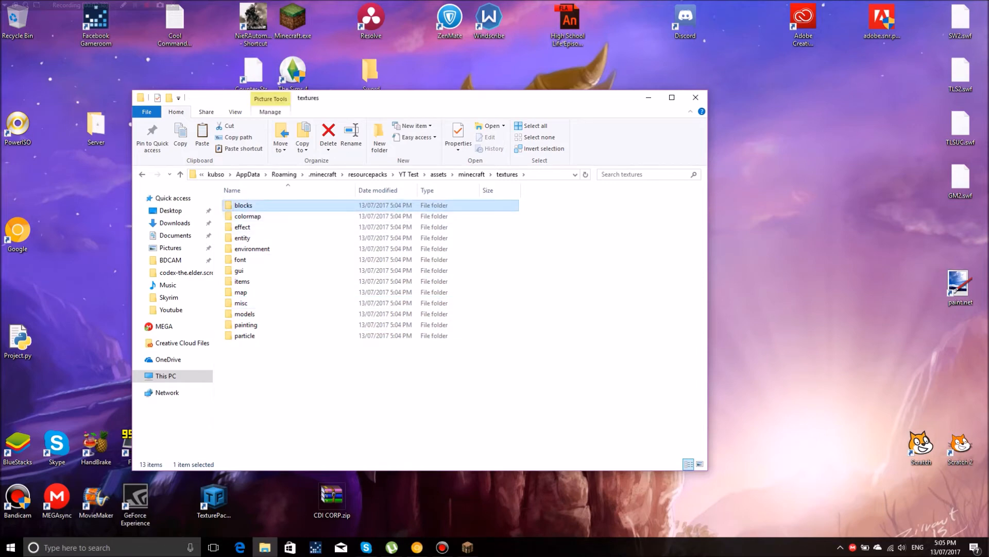
# Enter the blocks folder, scroll to the ore textures and choose Open with paint.net.
pyautogui.doubleClick(243, 204)
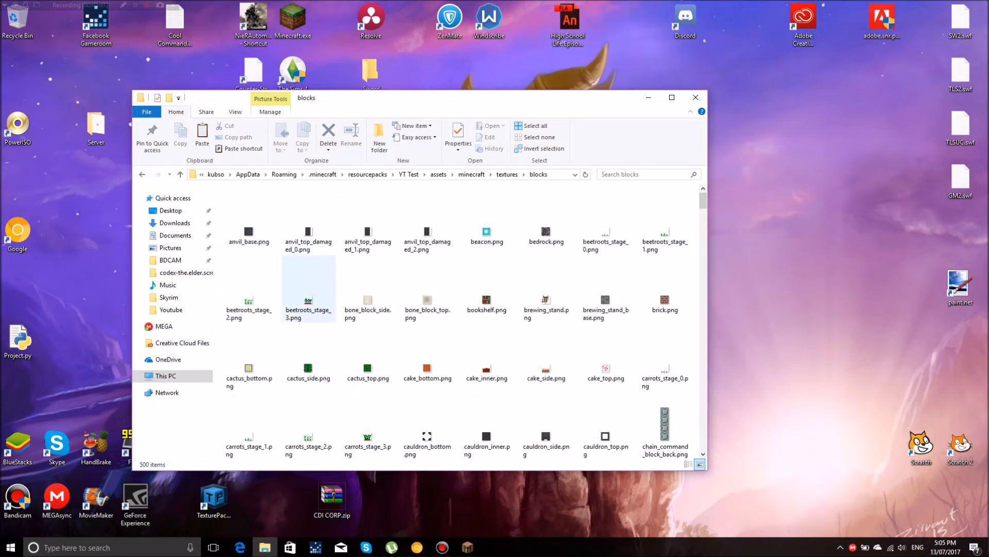
pyautogui.scroll(-3)
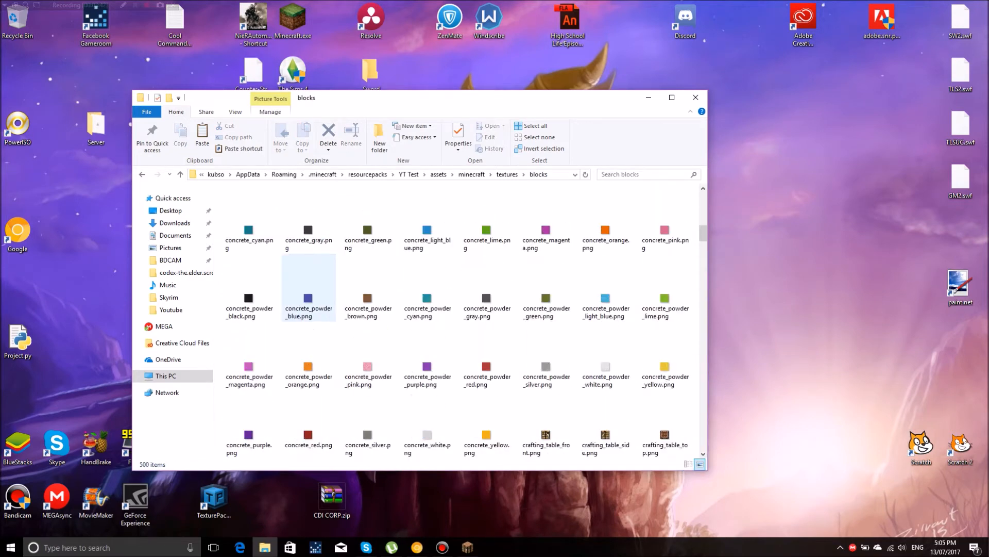
pyautogui.scroll(-3)
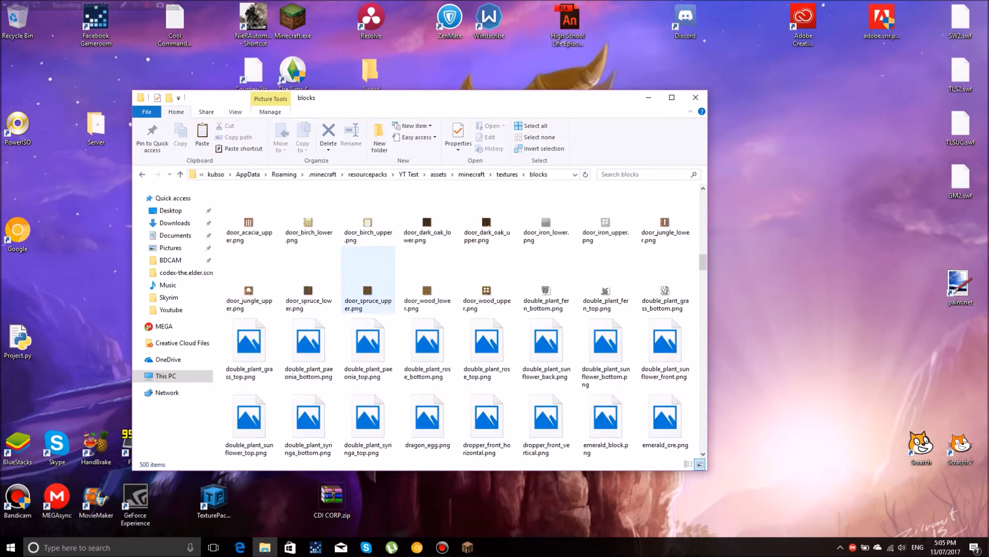
pyautogui.rightClick(299, 228)
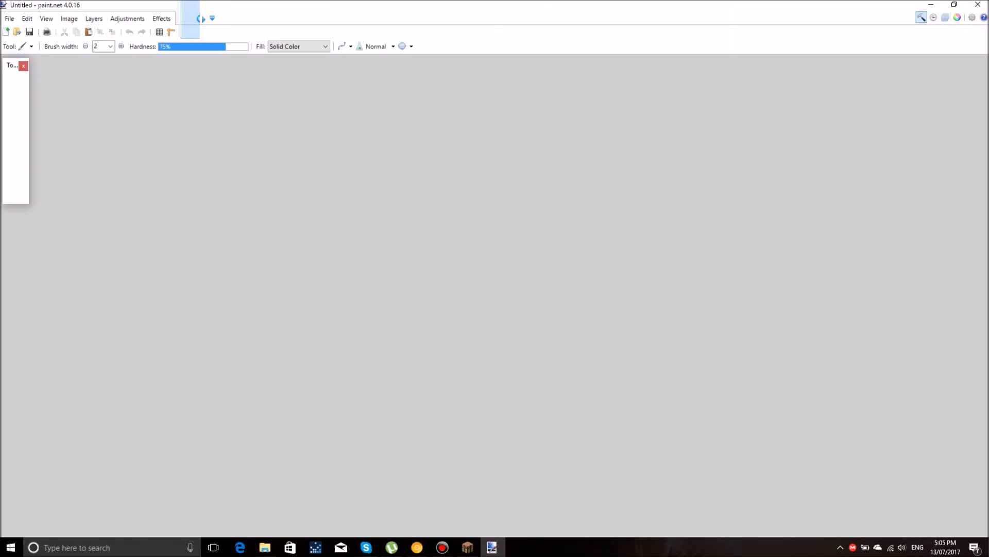
# Repaint the blue gem pixels of diamond_ore.png red and pink and save the texture.
pyautogui.click(8, 19)
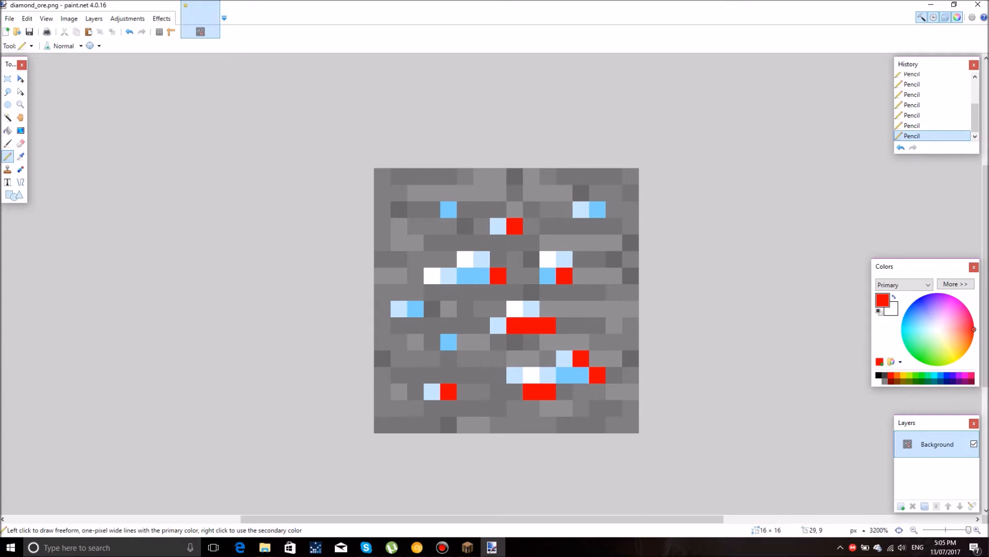
pyautogui.click(956, 283)
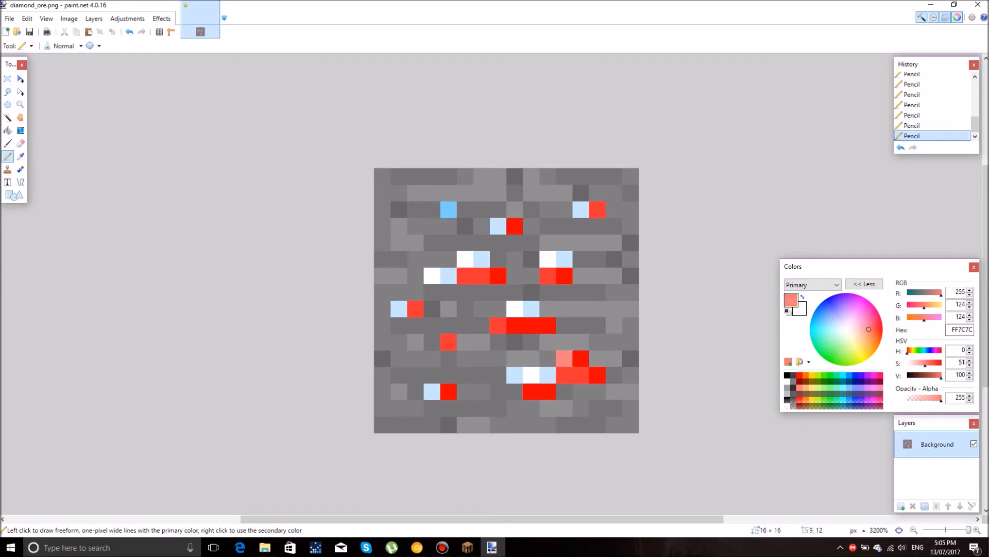
pyautogui.click(523, 375)
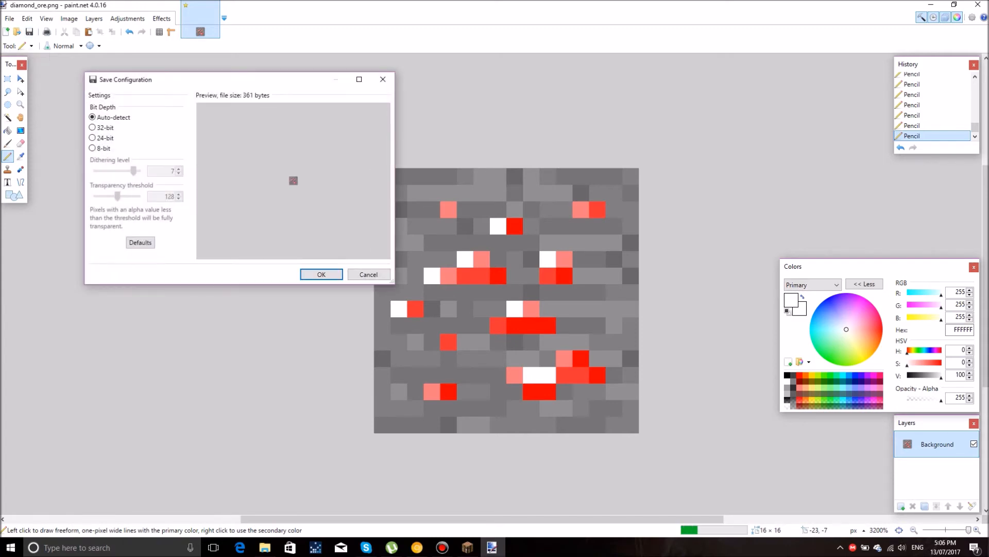
pyautogui.click(321, 274)
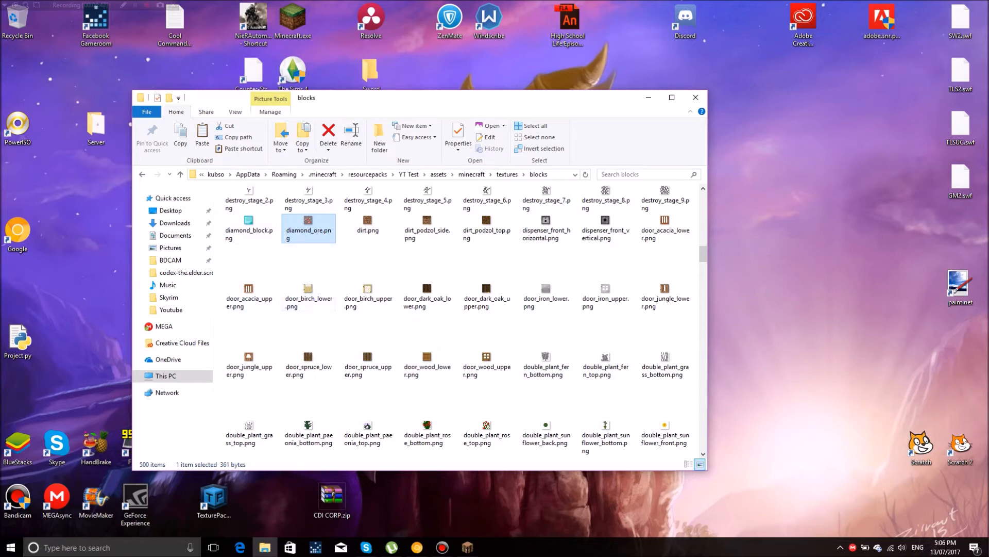
# Open en_us.lang from the pack's lang folder with Notepad++.
pyautogui.click(507, 174)
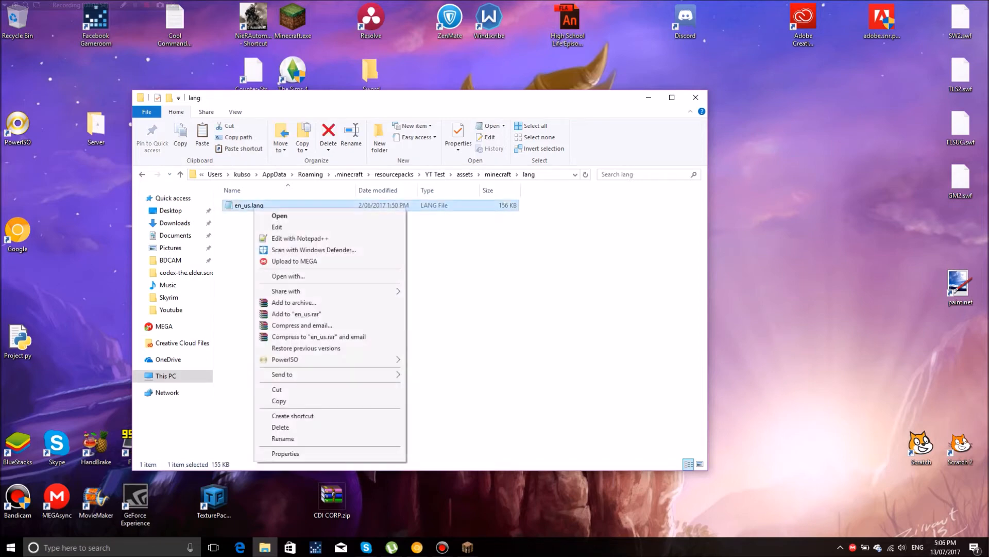
pyautogui.moveTo(301, 238)
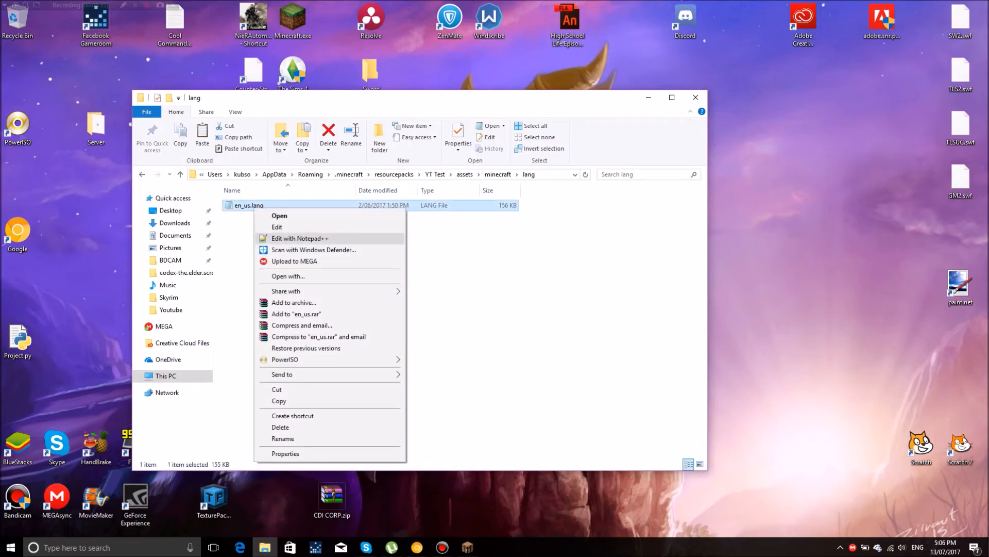
pyautogui.click(301, 238)
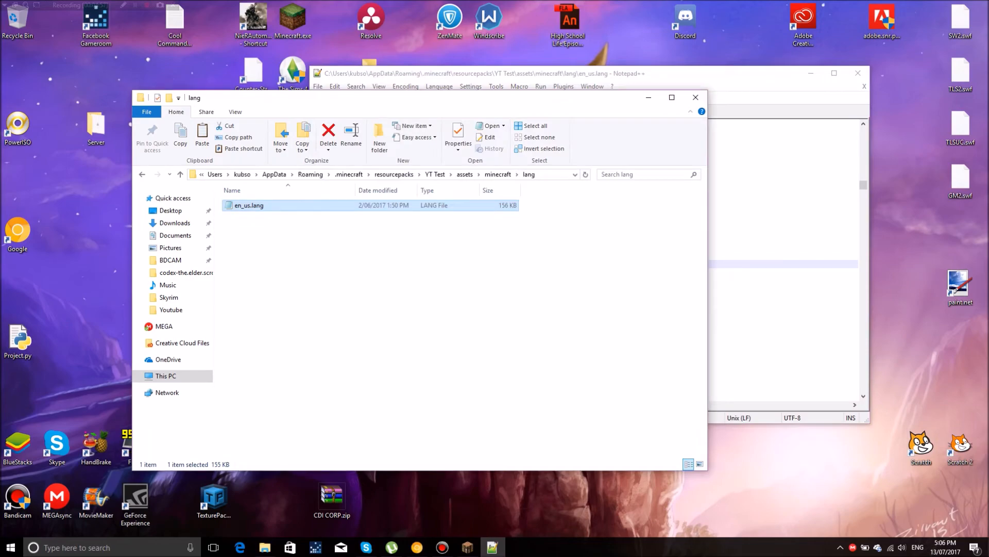
# Search en_us.lang for 'diamond ore' to reach the tile.oreDiamond.name entry.
pyautogui.doubleClick(247, 205)
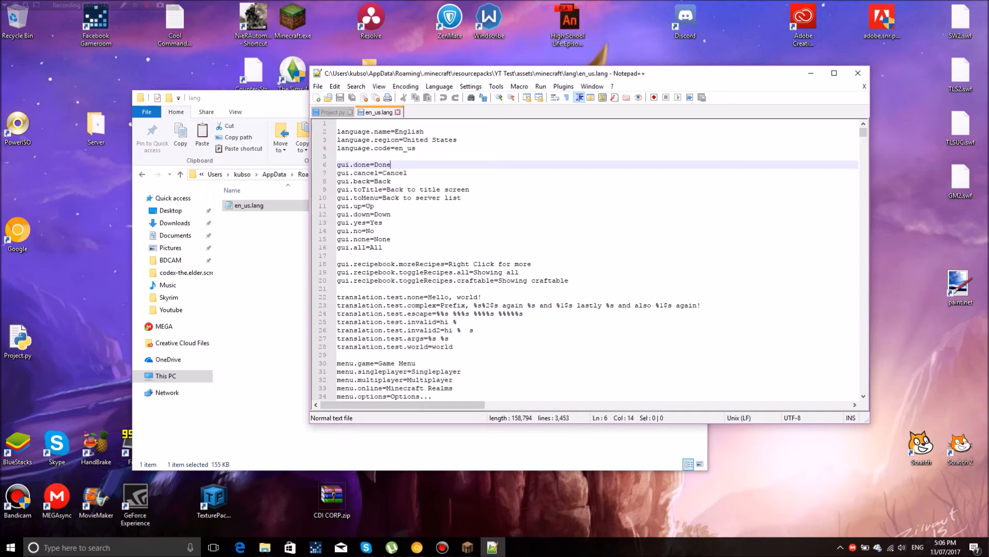
pyautogui.press('Ctrl+f')
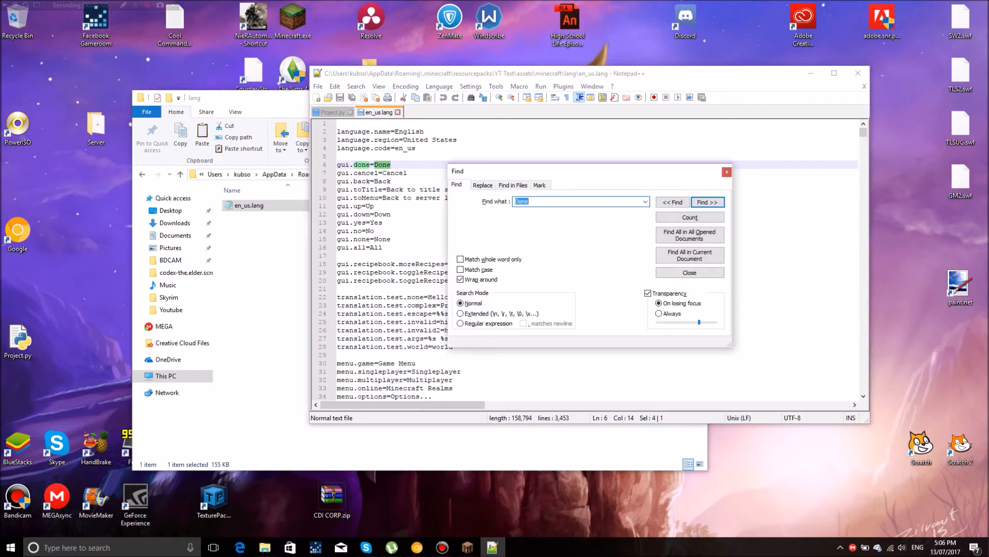
pyautogui.write('diamond ore')
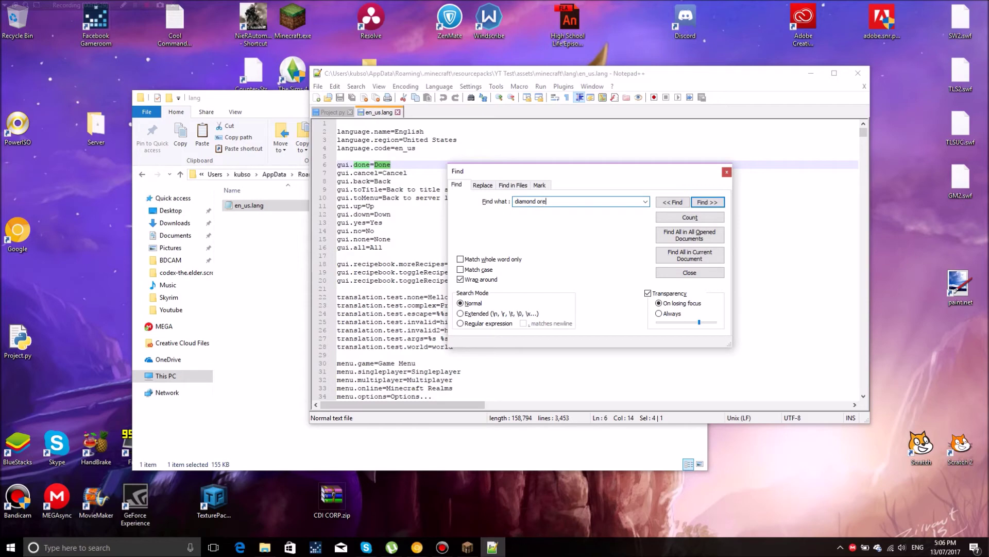
pyautogui.click(707, 202)
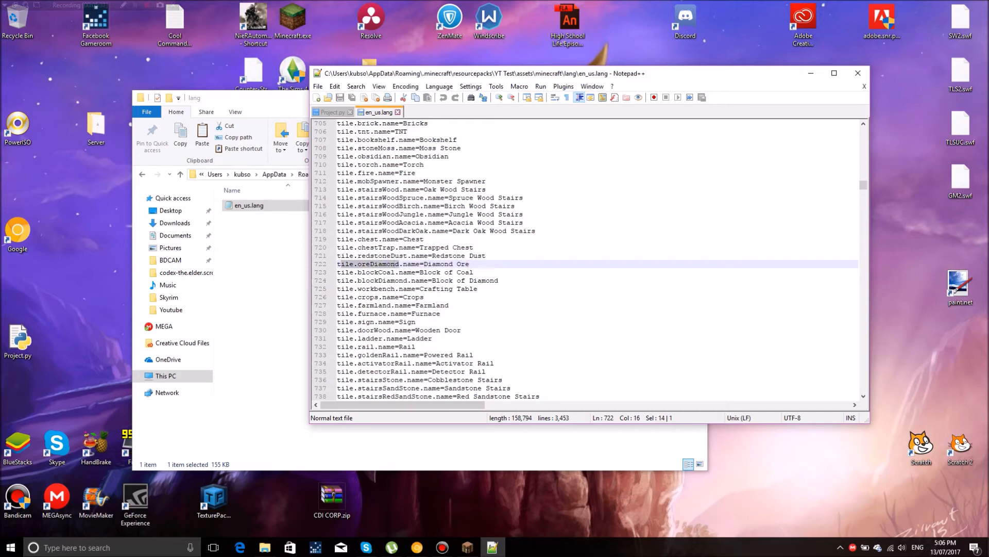
# Replace 'Diamond Ore' after tile.oreDiamond.name= with 'Ruby Ore'.
pyautogui.doubleClick(449, 264)
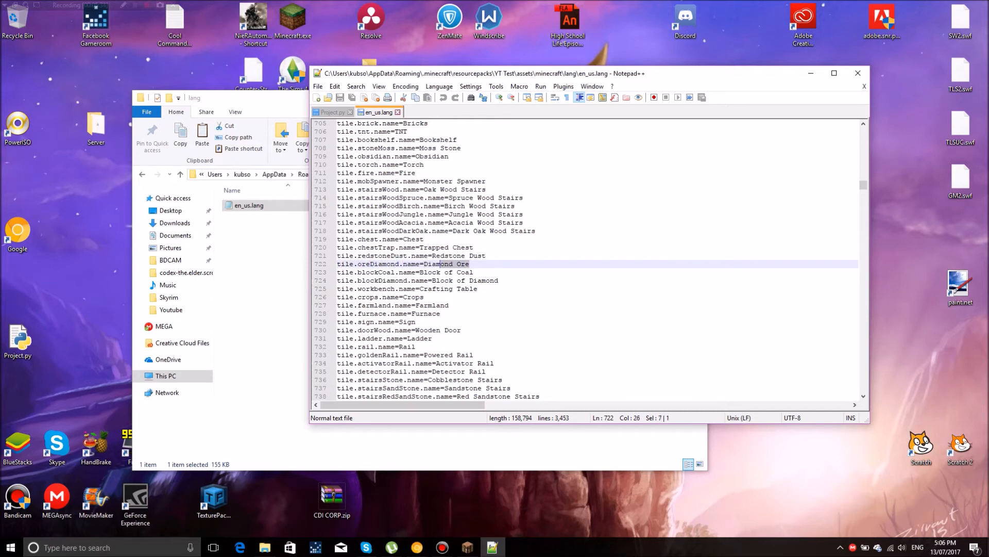
pyautogui.press('Delete')
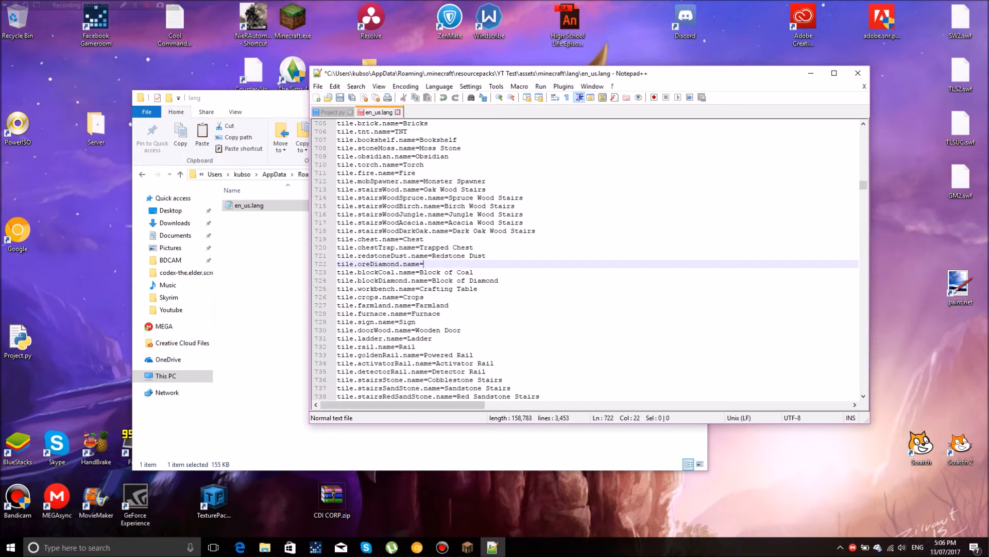
pyautogui.write('Ruby')
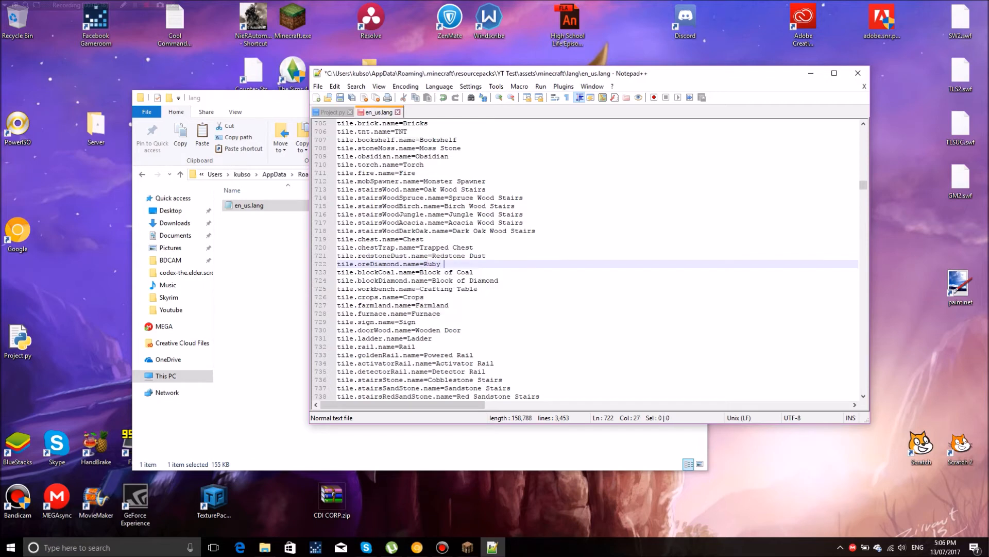
pyautogui.write('Ore')
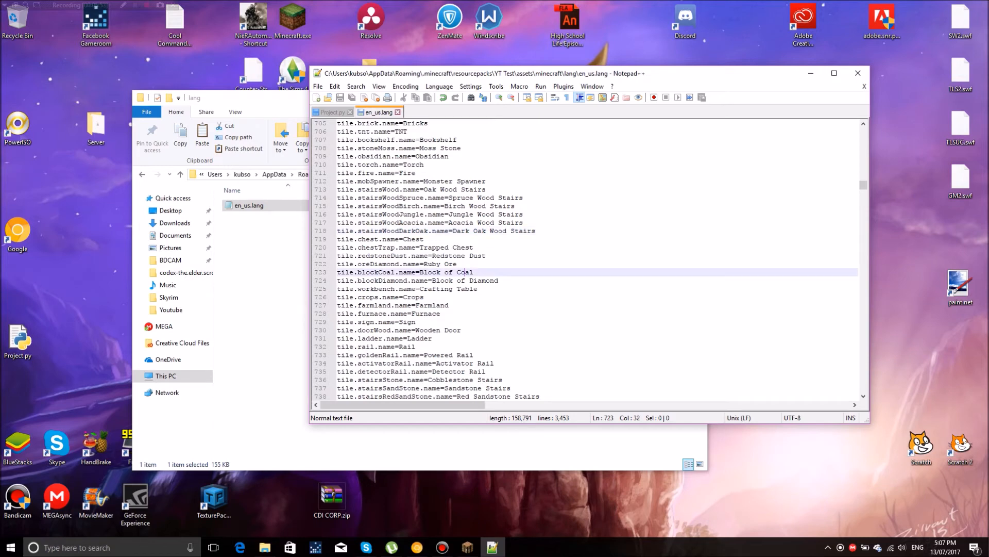
pyautogui.scroll(-3)
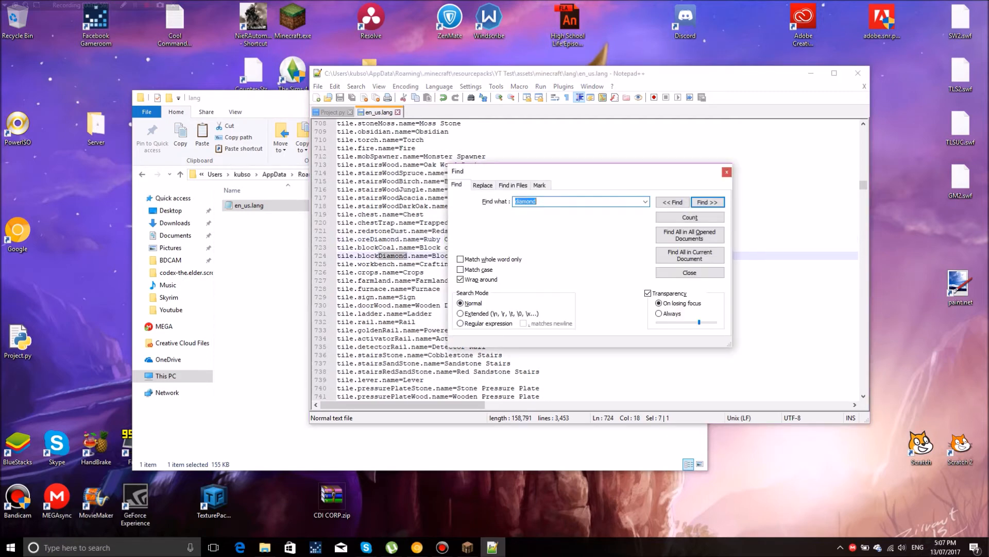
# Find item.diamond.name and change its value from 'Diamond' to 'Ruby'.
pyautogui.click(707, 202)
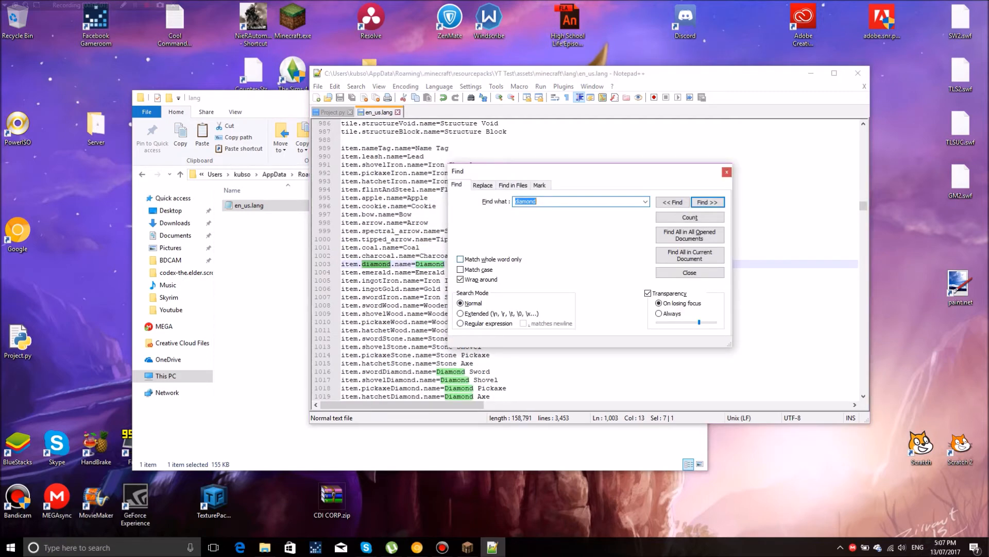
pyautogui.click(689, 272)
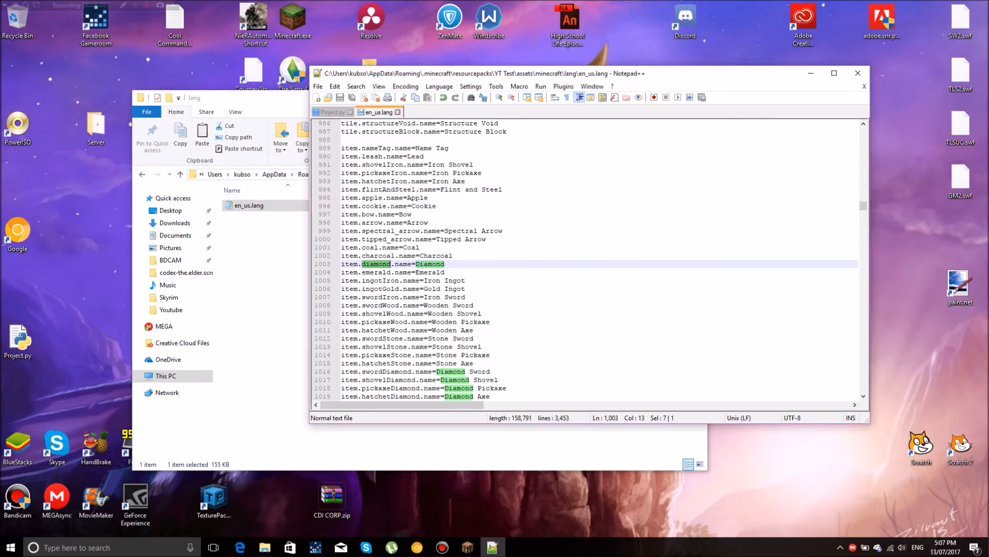
pyautogui.click(444, 264)
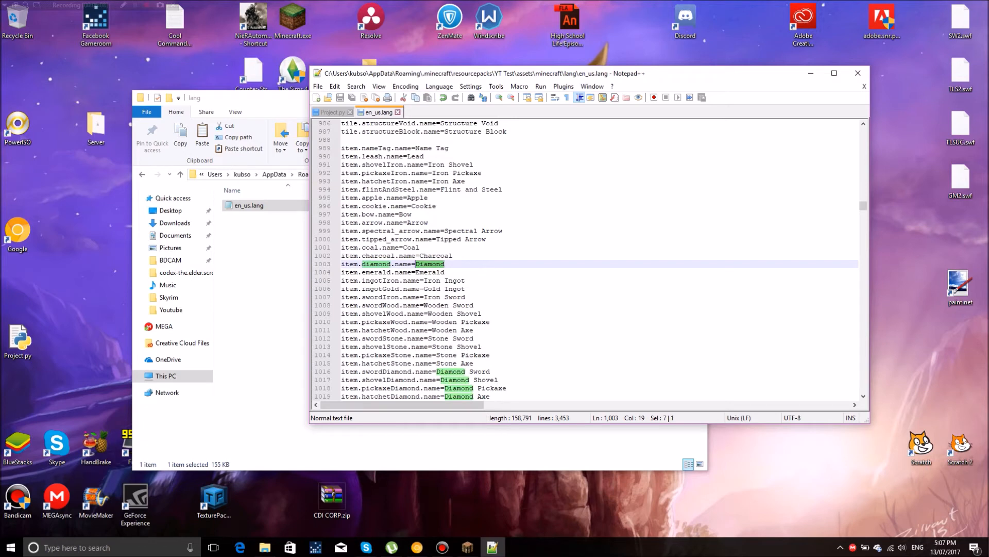
pyautogui.write('Ruby')
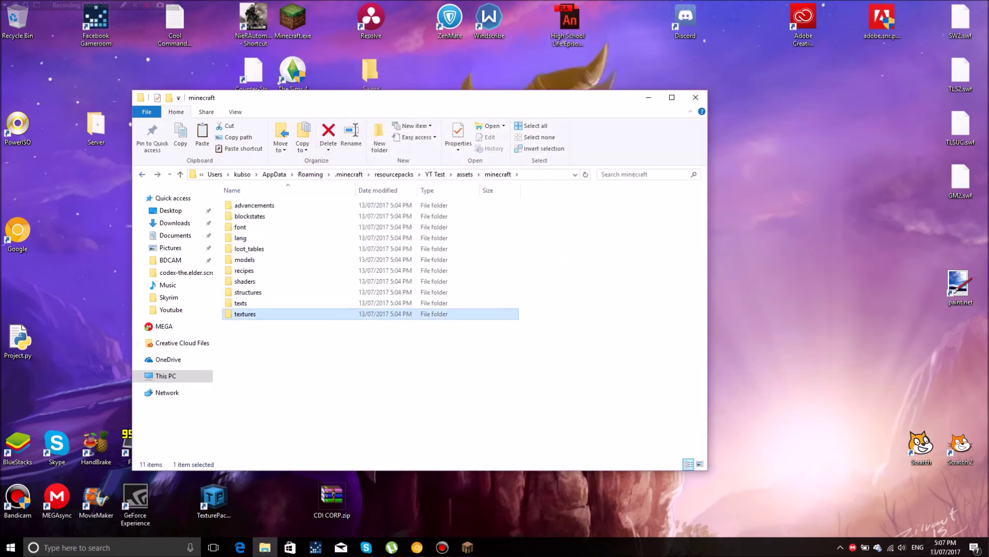
# Search the items textures for 'ruby' and copy-paste ruby.png into the same folder.
pyautogui.doubleClick(245, 313)
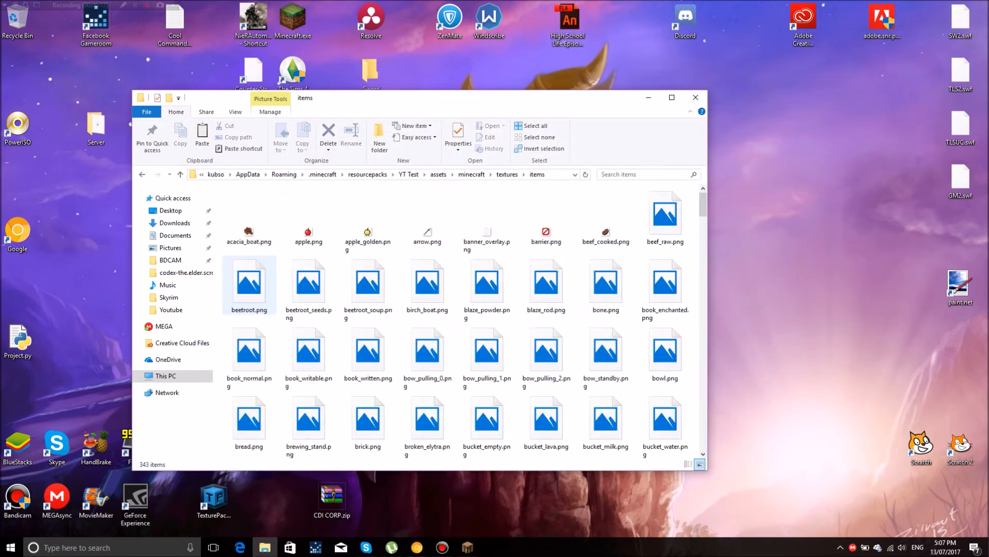
pyautogui.click(647, 174)
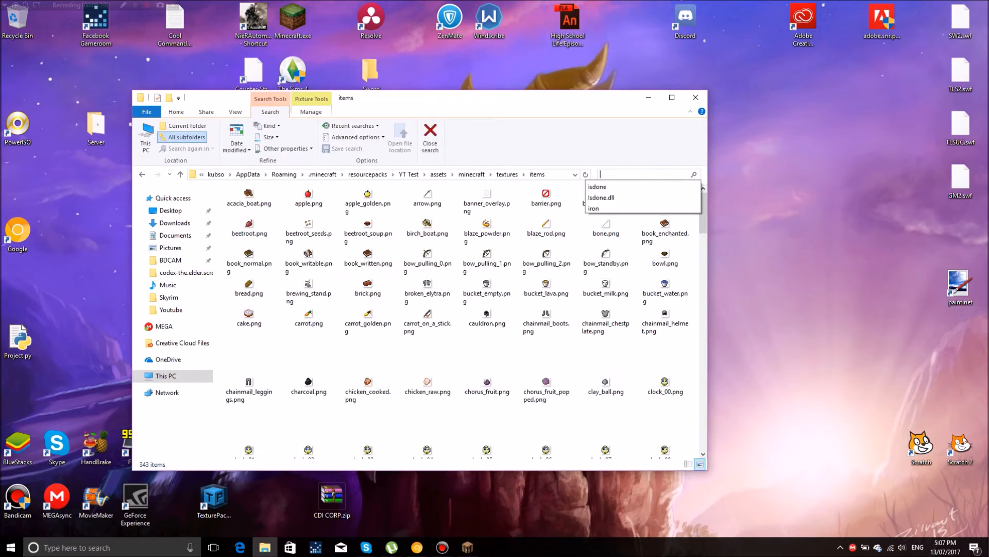
pyautogui.write('ruby')
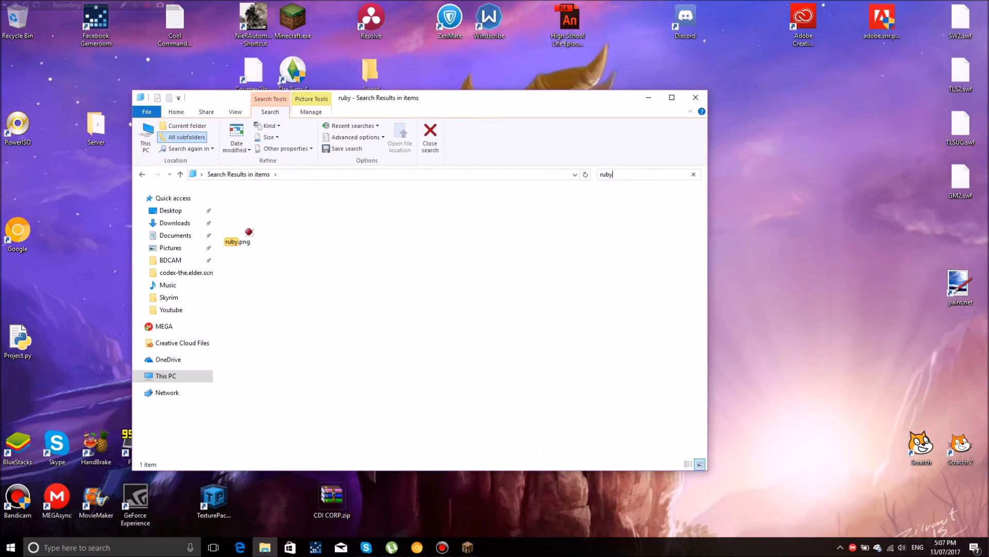
pyautogui.rightClick(247, 232)
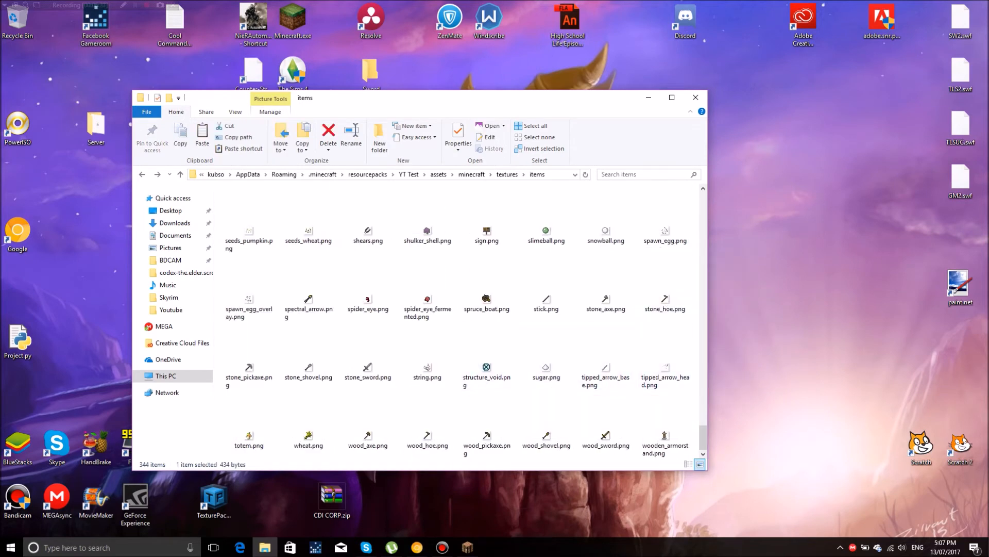
pyautogui.write('rub')
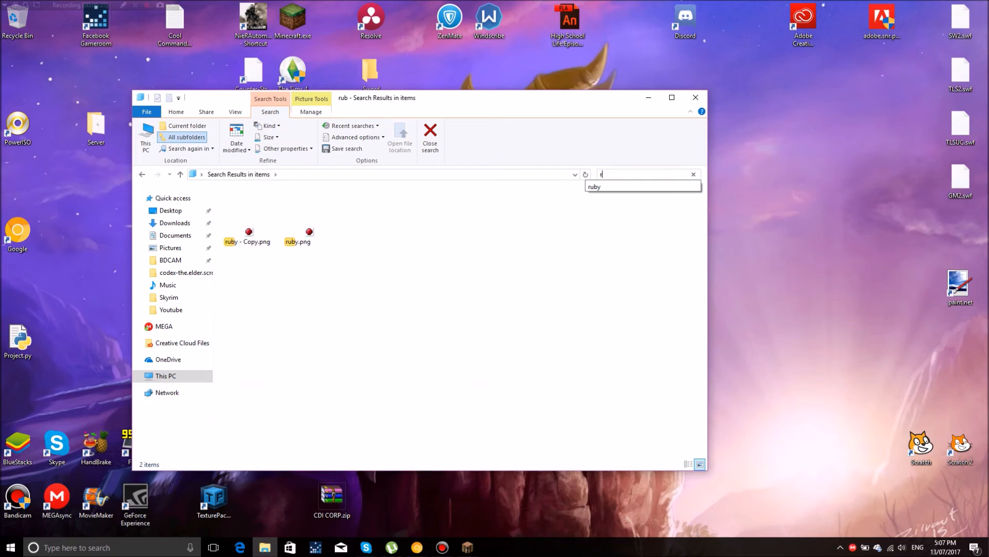
# Try opening diamond.png, dismiss the error, then search 'ruby' to list ruby.png and its copy.
pyautogui.write('diamond')
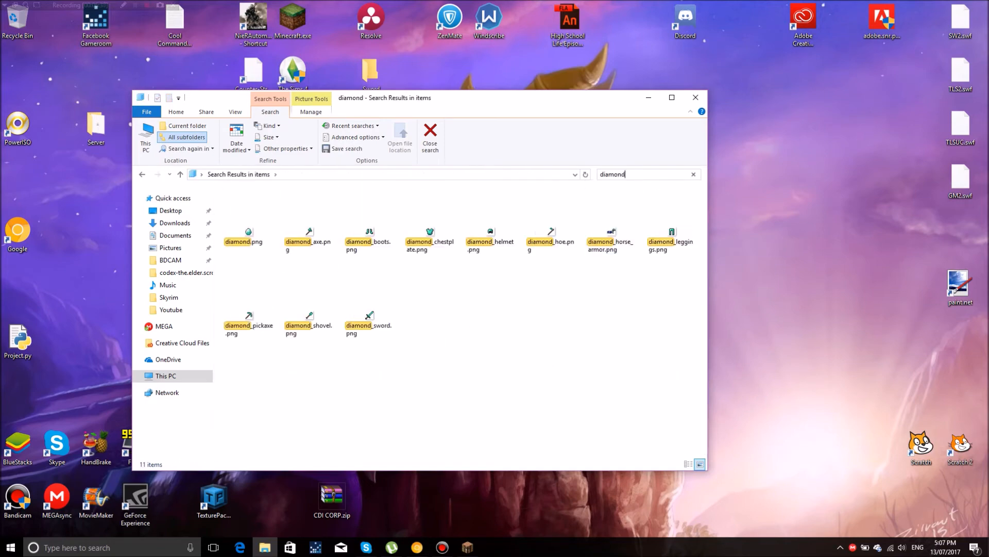
pyautogui.click(243, 232)
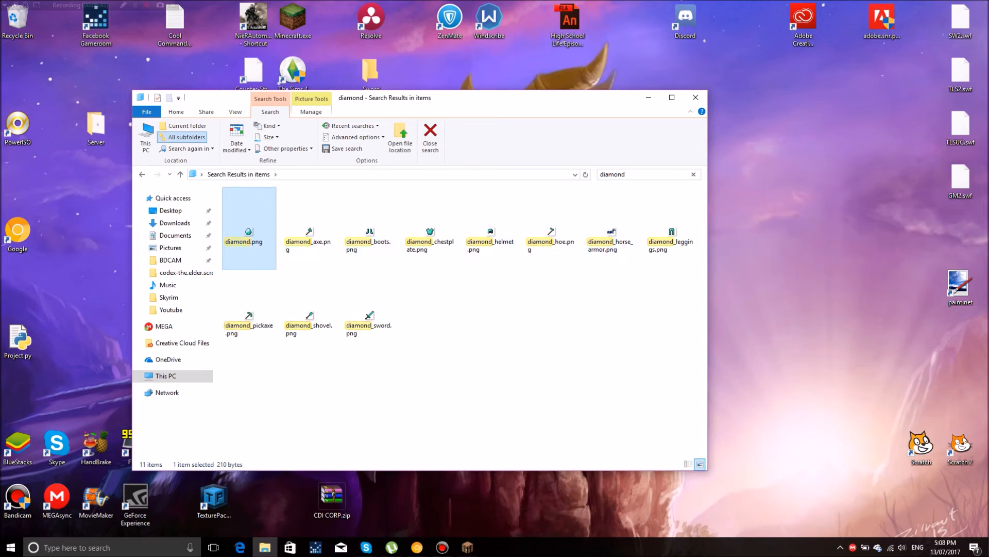
pyautogui.doubleClick(248, 231)
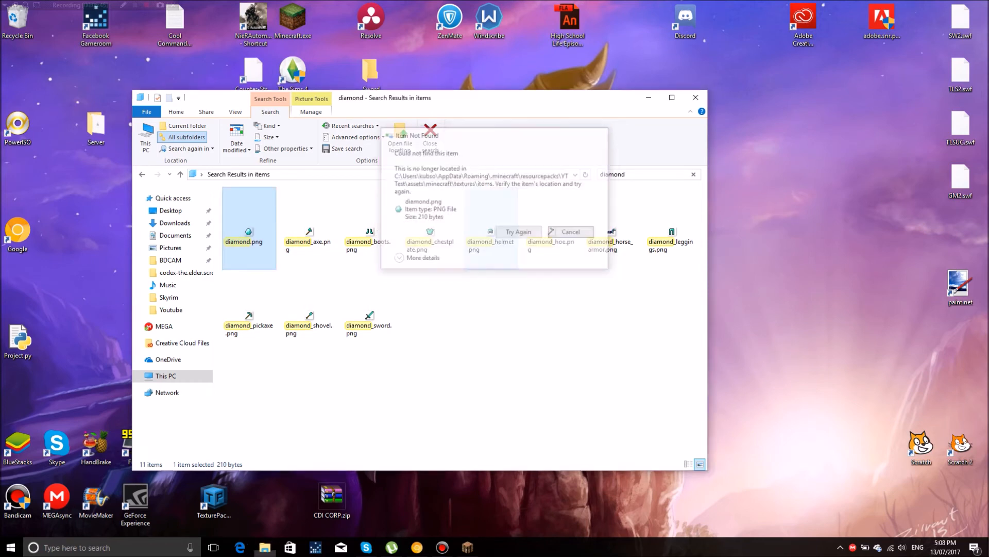
pyautogui.click(570, 230)
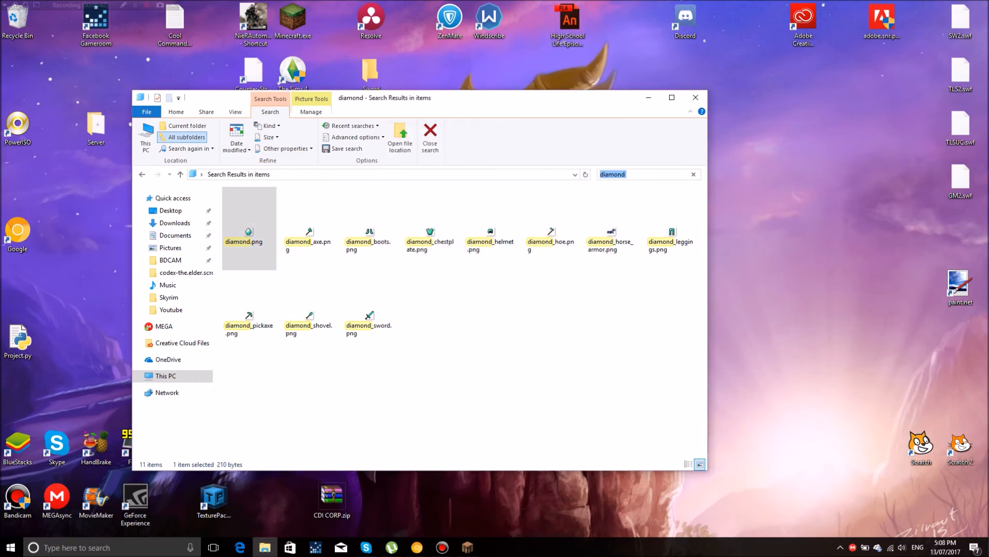
pyautogui.write('ruby')
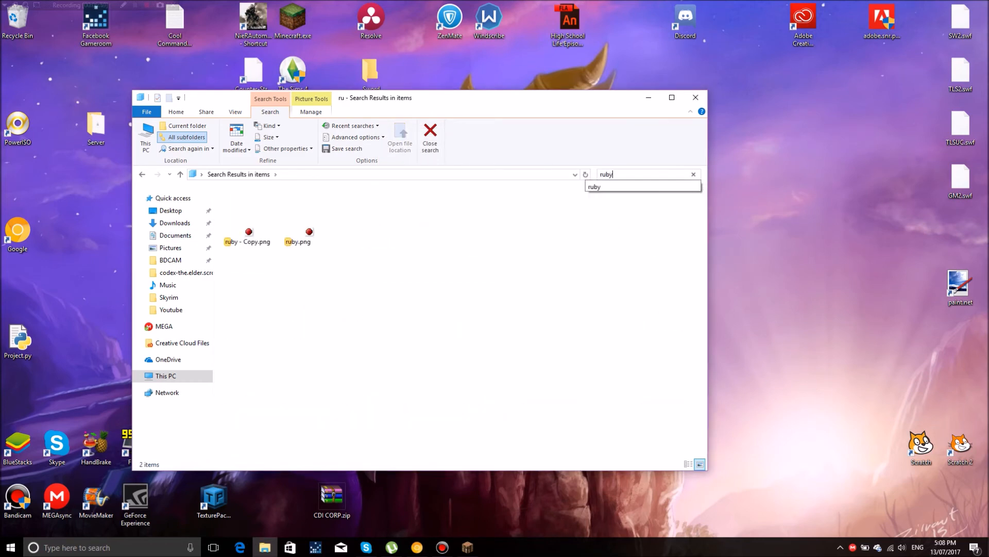
pyautogui.click(249, 232)
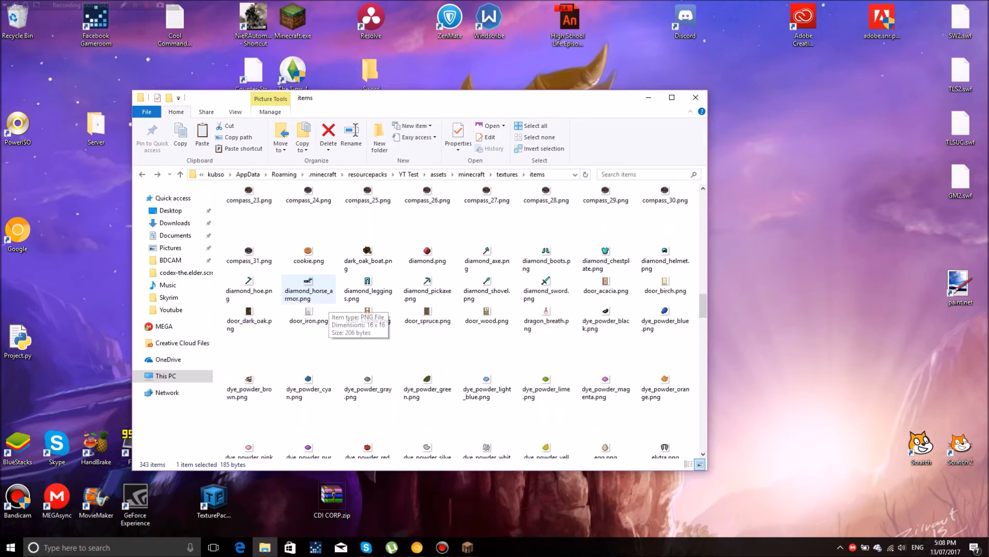
# Select diamond.png among the item textures, then navigate to assets/minecraft/texts.
pyautogui.scroll(-3)
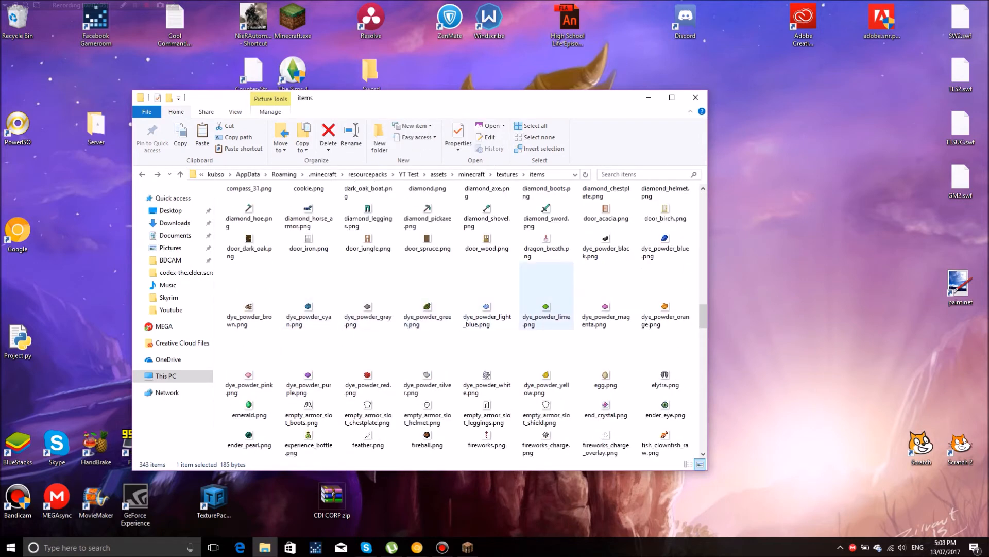
pyautogui.scroll(-3)
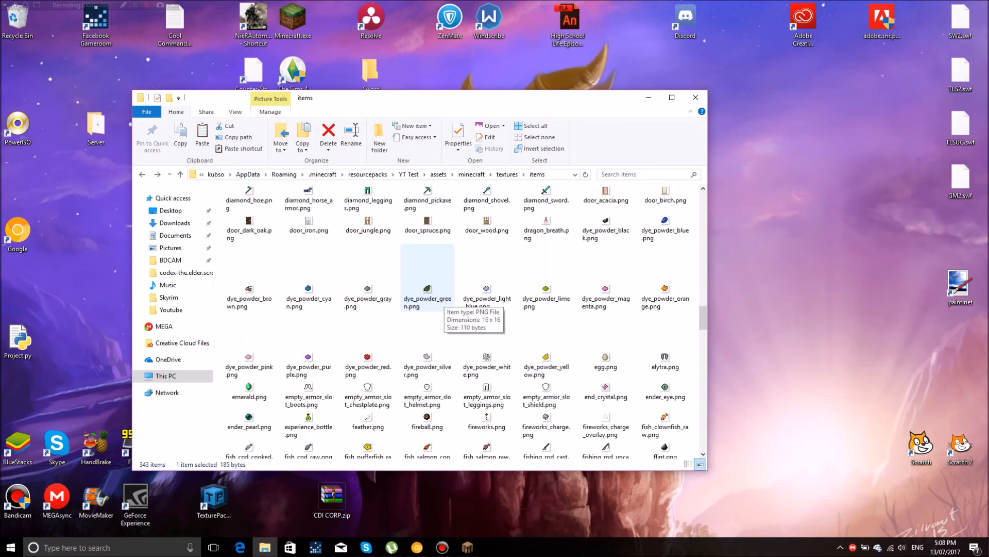
pyautogui.click(605, 288)
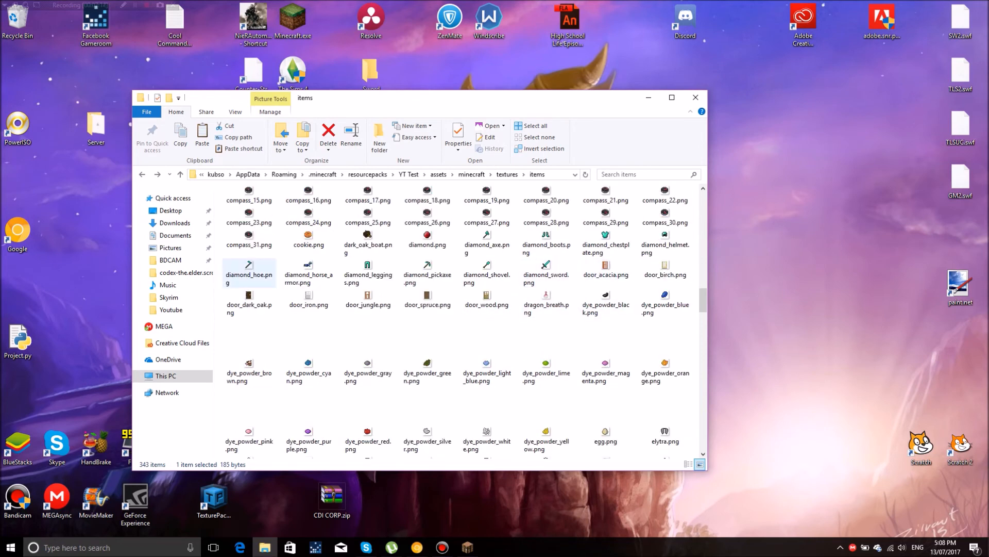
pyautogui.click(426, 237)
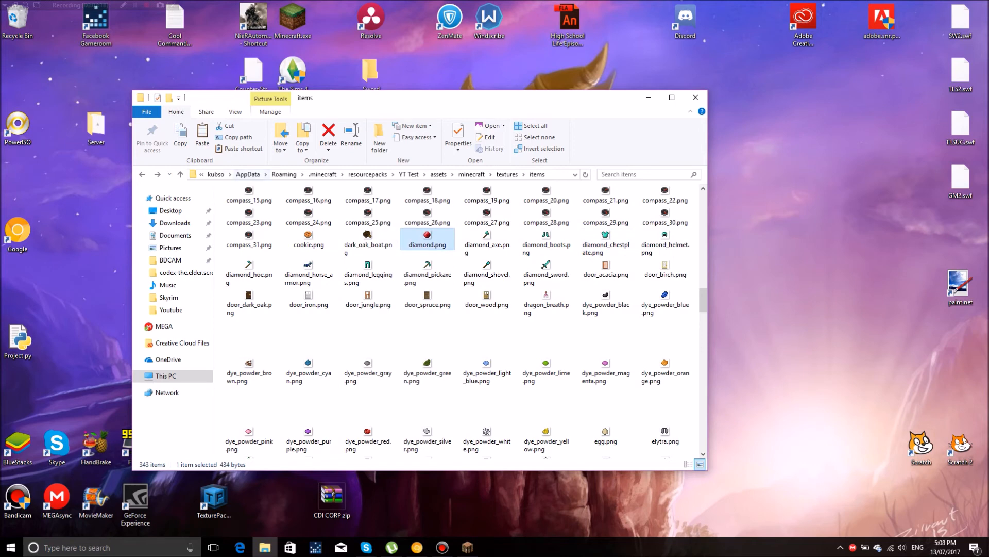
pyautogui.click(507, 174)
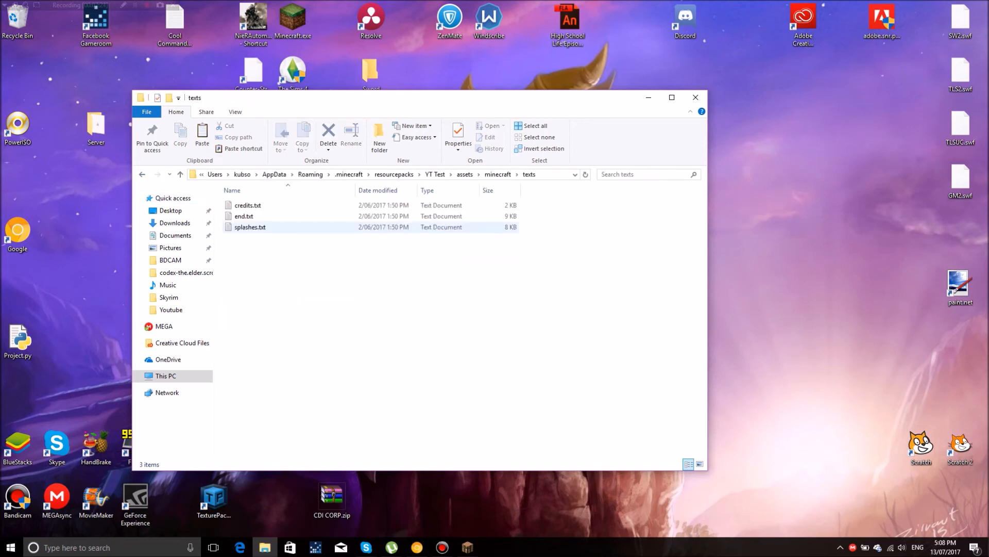
# Return to the assets/minecraft folder and bring up the running Minecraft 1.12 window.
pyautogui.doubleClick(251, 226)
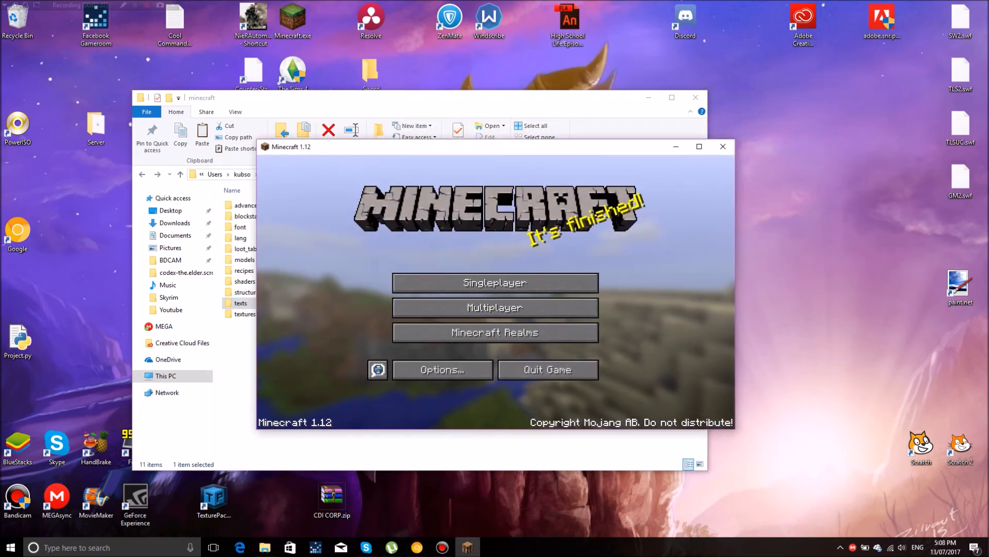
# Enter Singleplayer and pick a world to load.
pyautogui.click(495, 283)
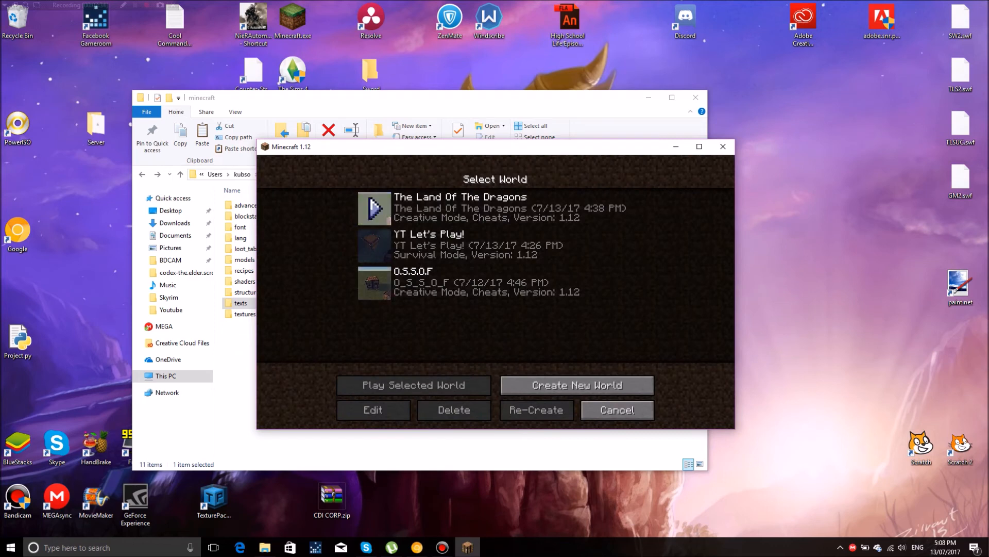
pyautogui.click(416, 385)
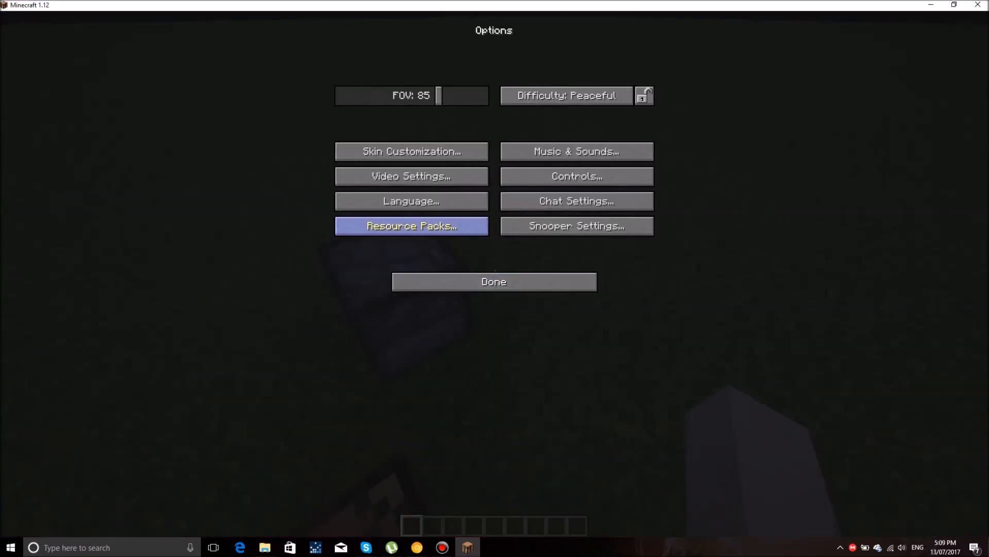
# Select the YT Test pack, accept the older-version warning, and resume play in the world.
pyautogui.click(412, 226)
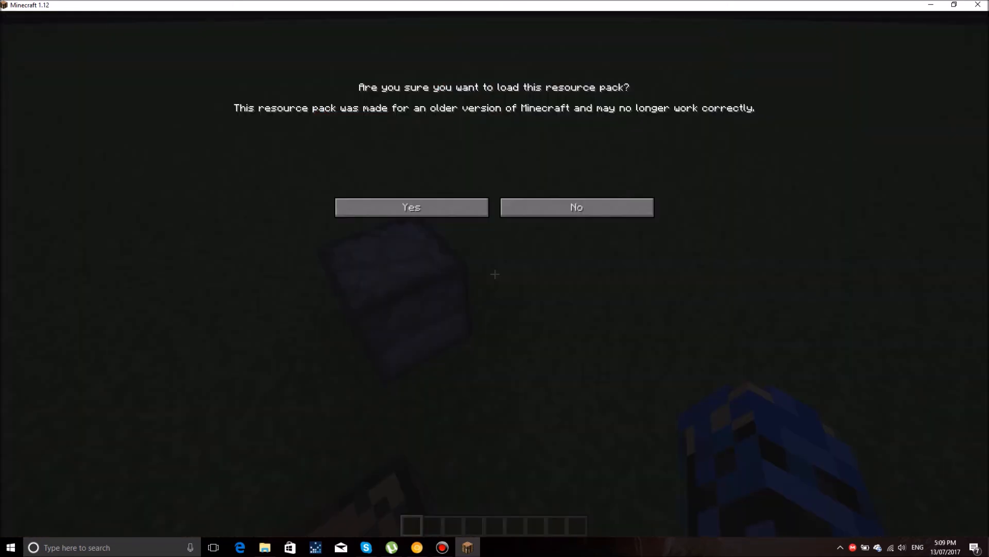
pyautogui.click(412, 207)
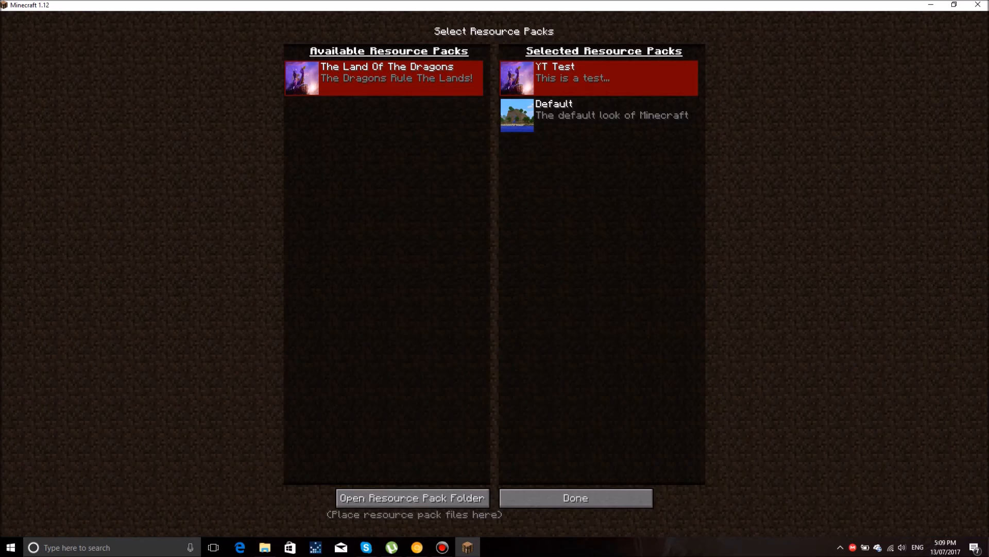
pyautogui.moveTo(575, 498)
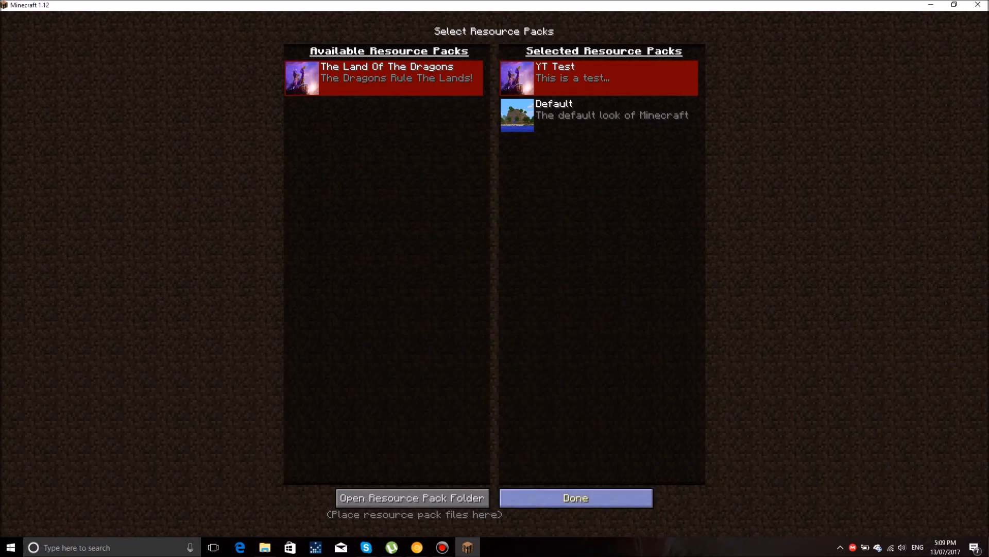
pyautogui.click(575, 498)
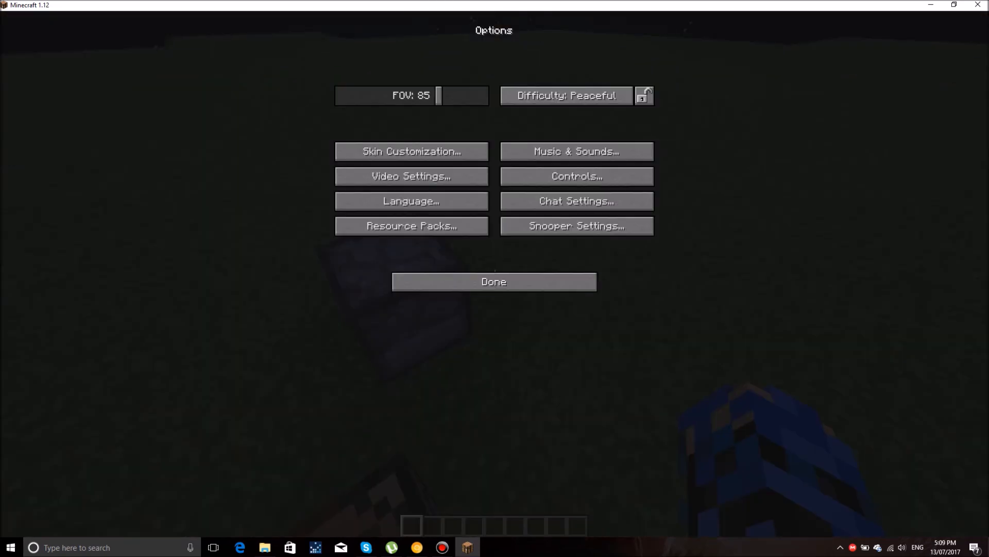
pyautogui.click(494, 281)
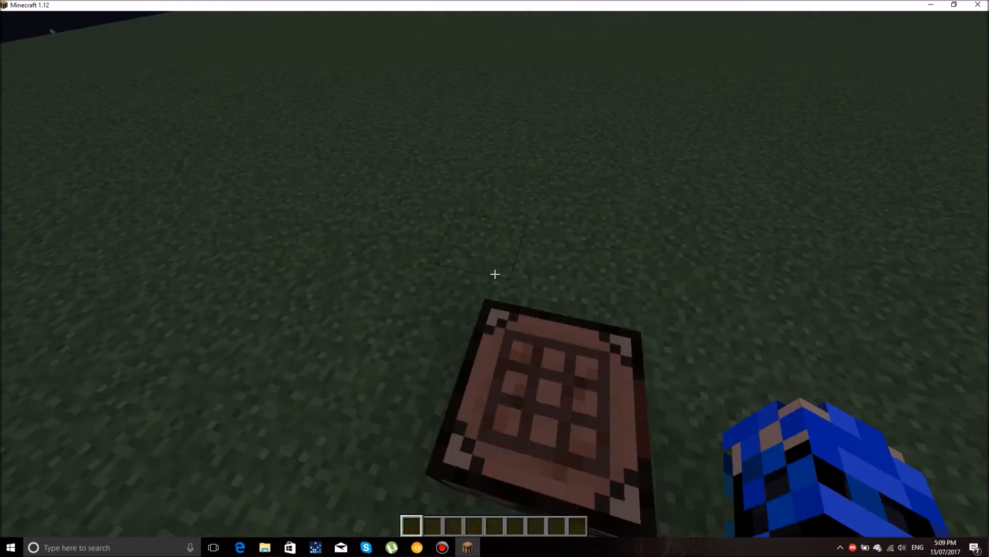
# Take Ruby Ore from Building Blocks and a pickaxe from Tools into the hotbar.
pyautogui.press('e')
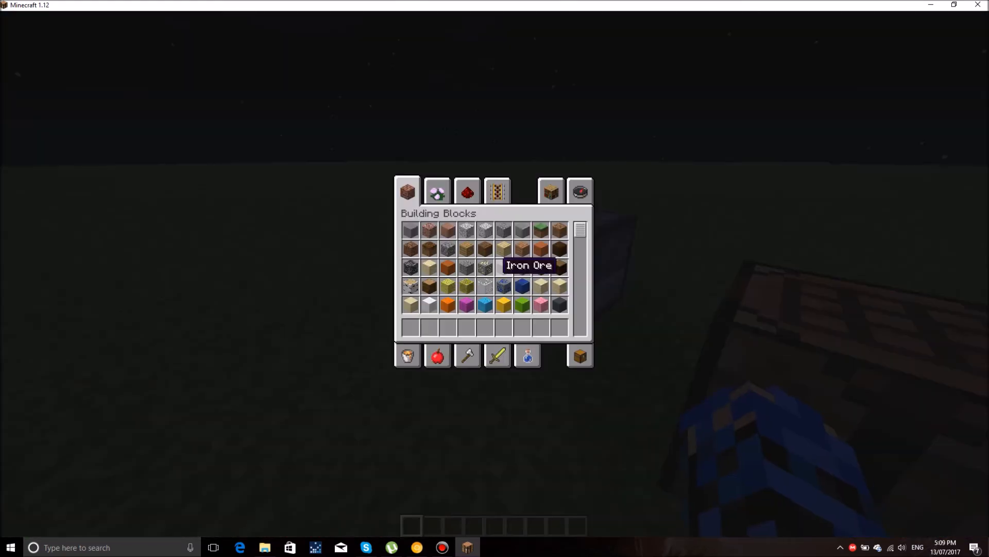
pyautogui.moveTo(474, 233)
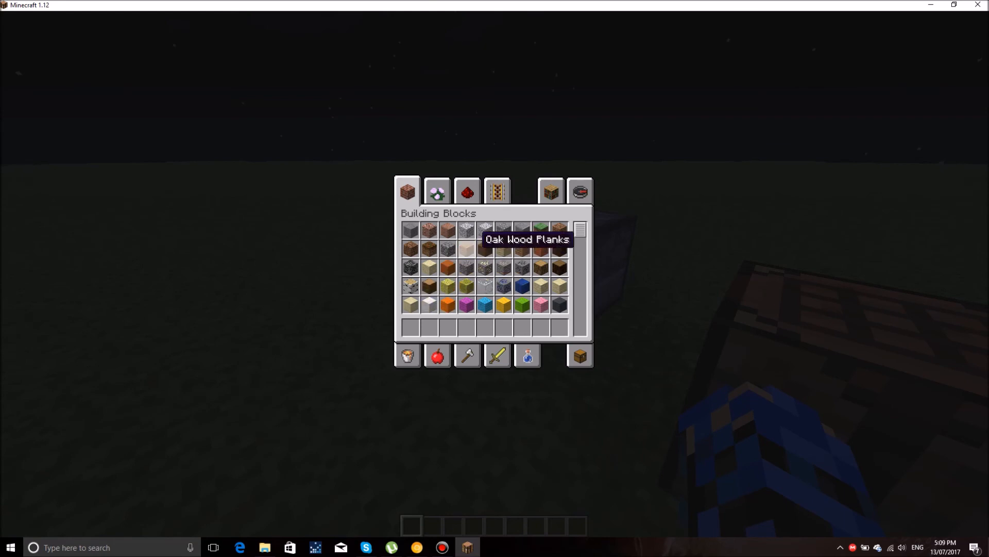
pyautogui.scroll(-3)
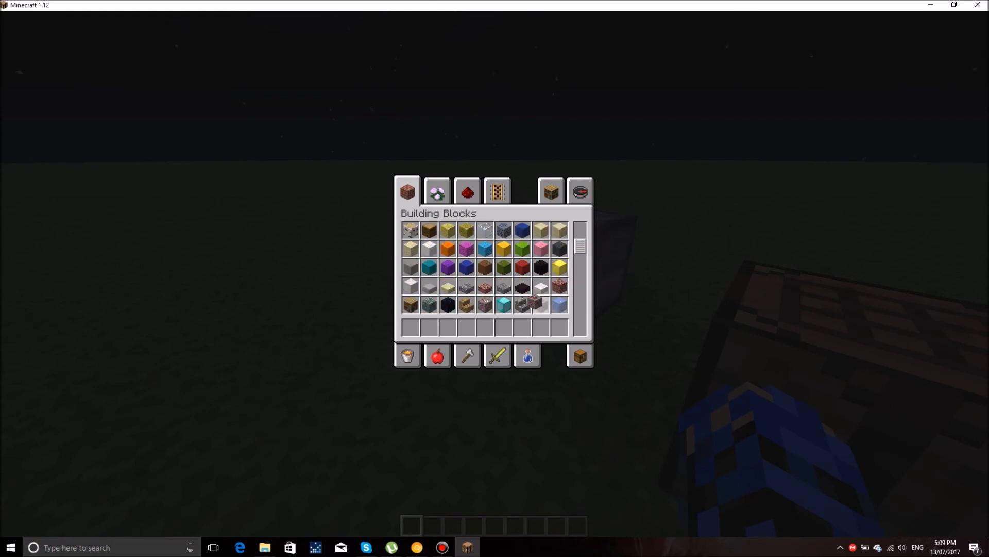
pyautogui.press('E')
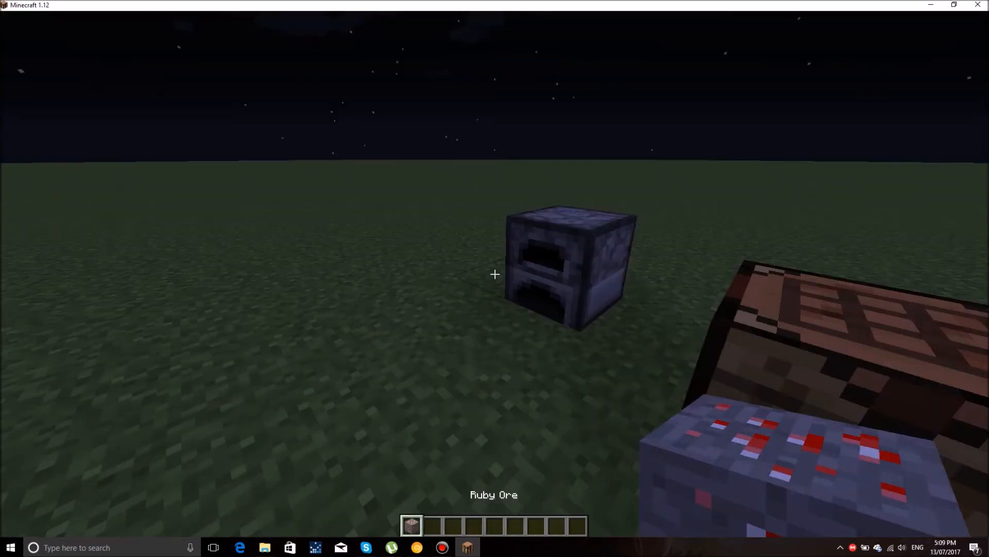
pyautogui.press('e')
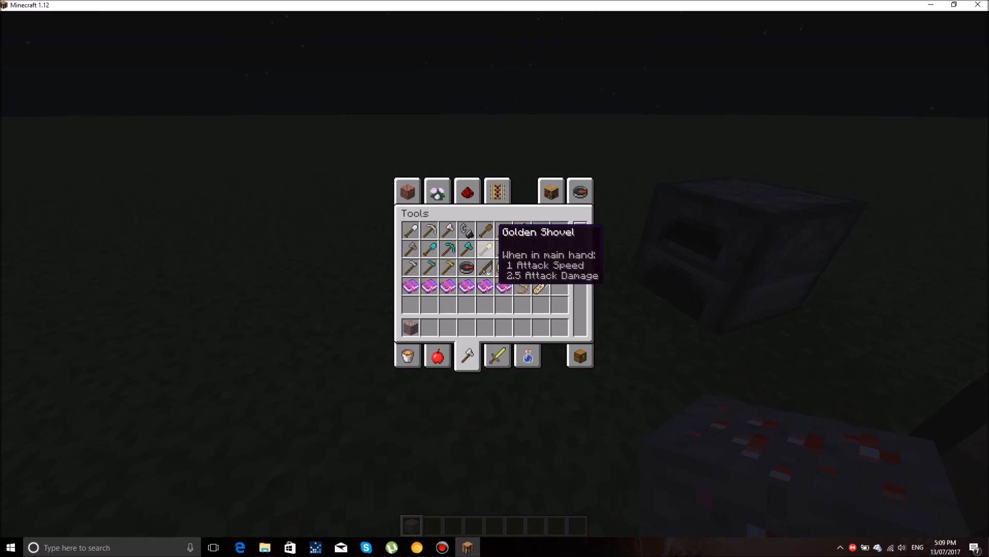
pyautogui.press('Escape')
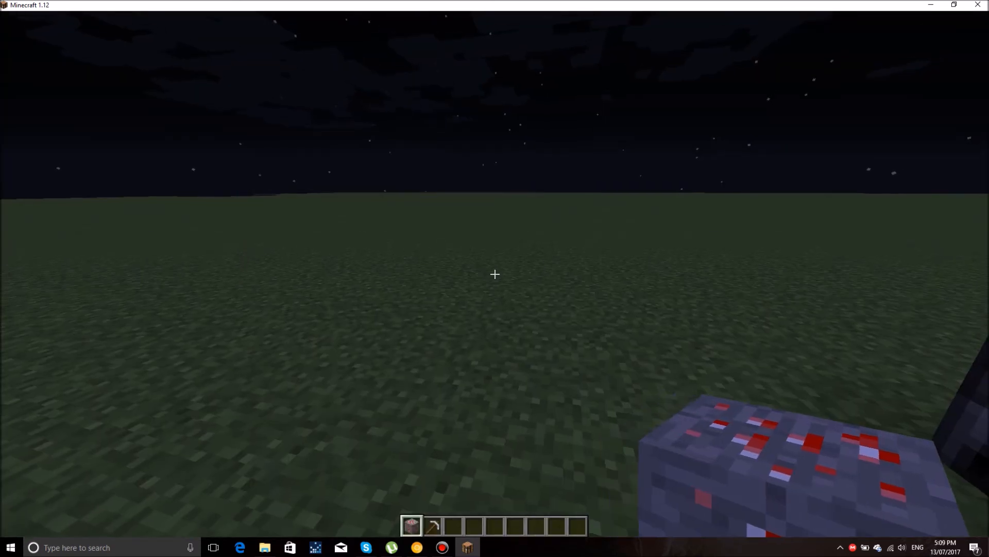
# Switch game mode with /gamemode, then craft a sword from rubies and a stick into the hotbar.
pyautogui.write('/gamemode')
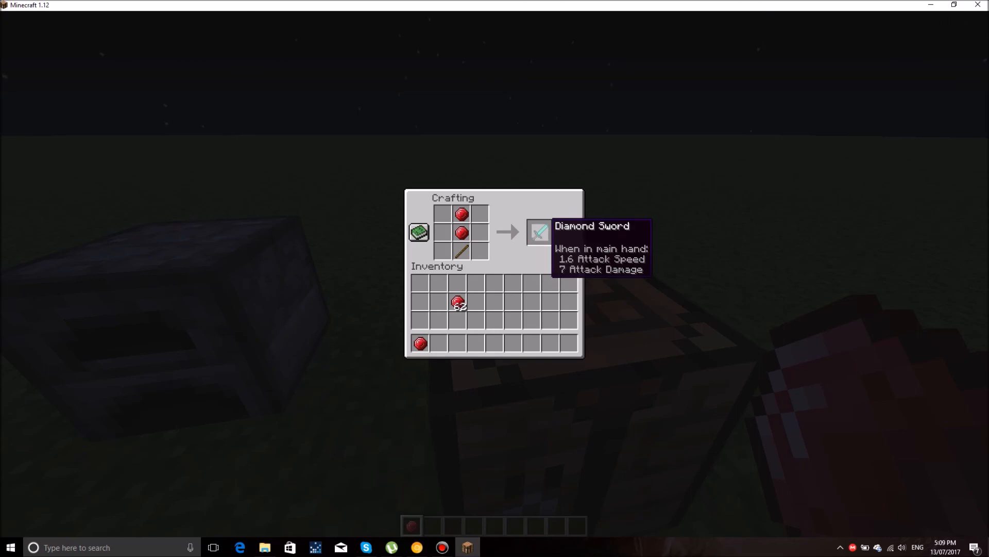
pyautogui.click(534, 233)
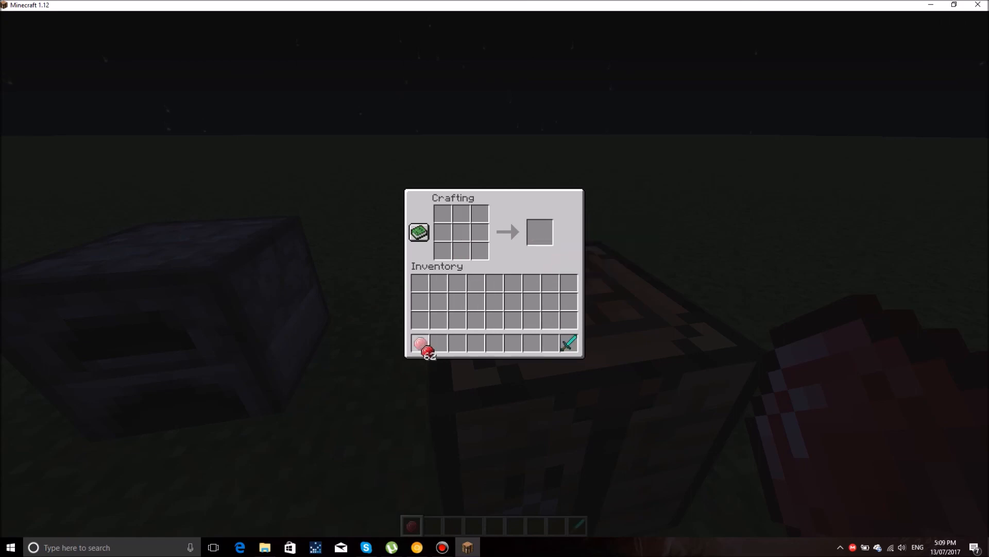
pyautogui.press('Escape')
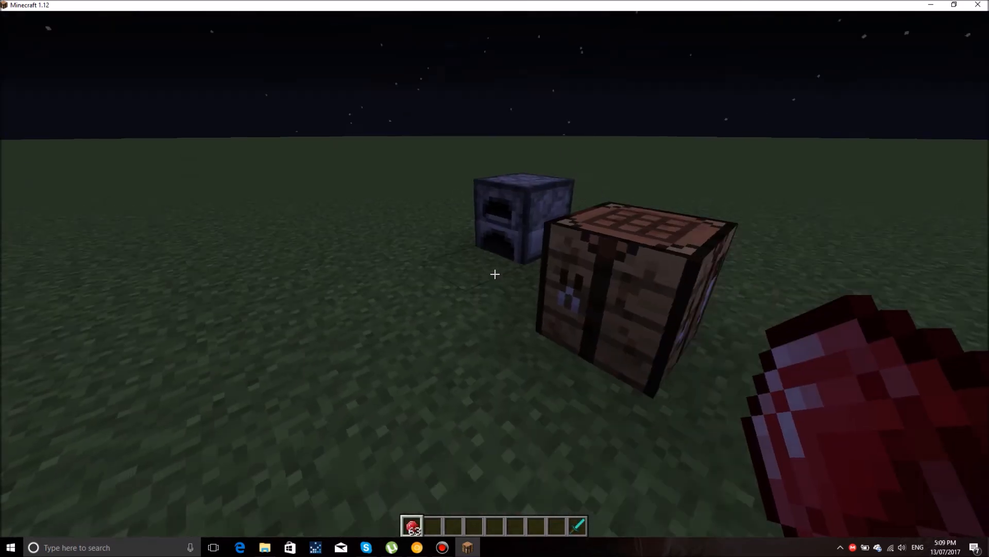